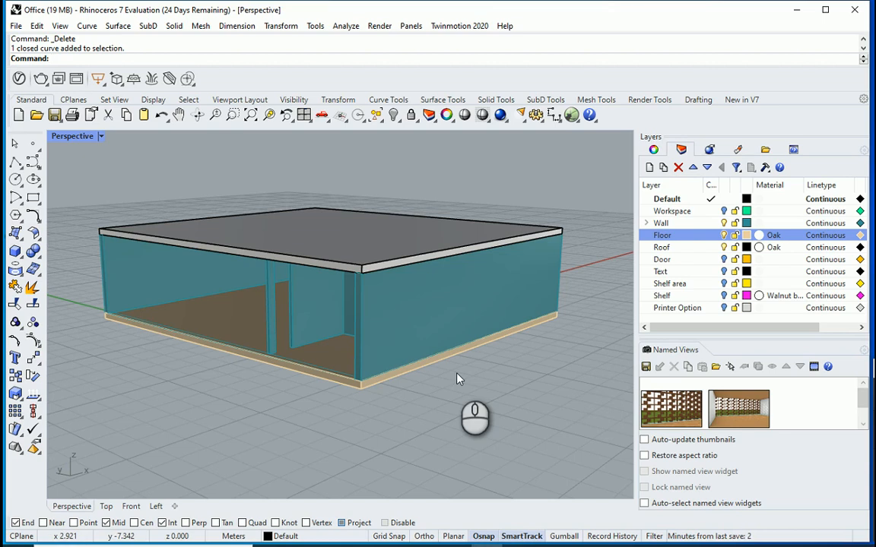
{"action": "mouse_move", "coordinate": [276, 386]}
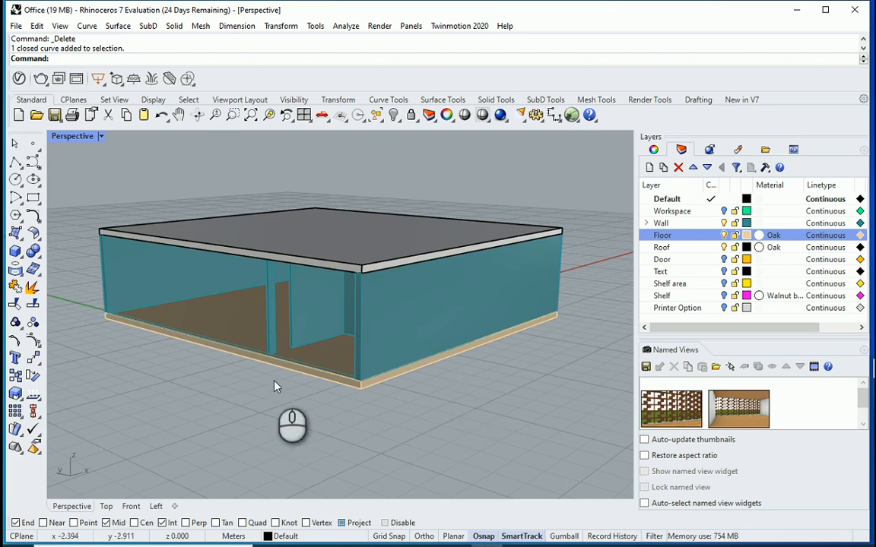
{"action": "mouse_move", "coordinate": [129, 298]}
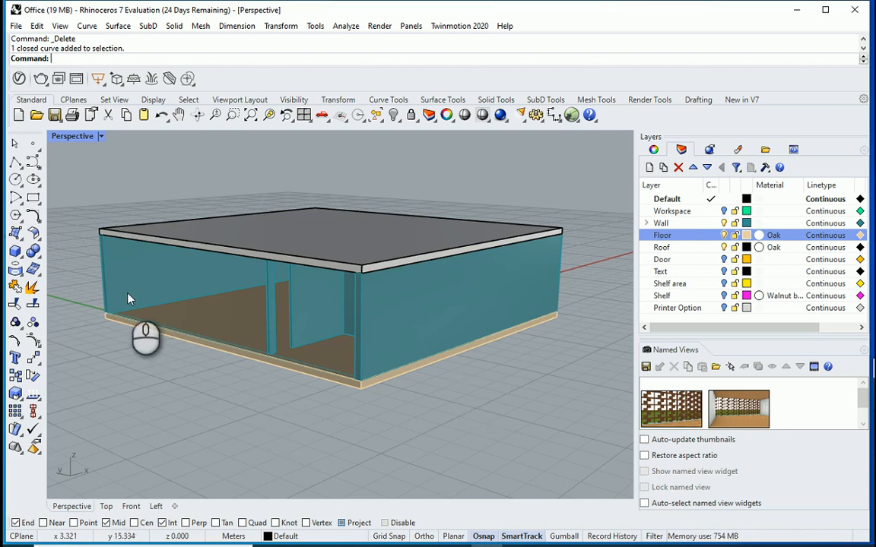
{"action": "mouse_move", "coordinate": [138, 305]}
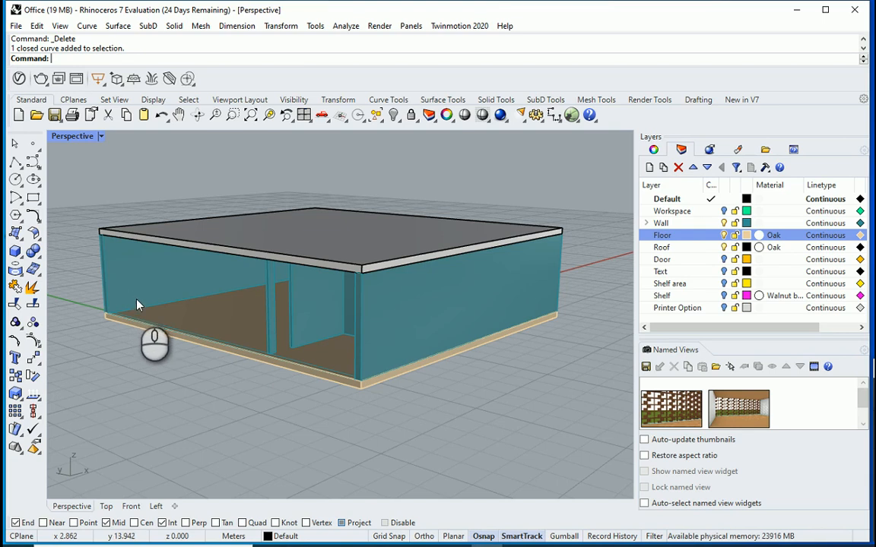
{"action": "mouse_move", "coordinate": [630, 270]}
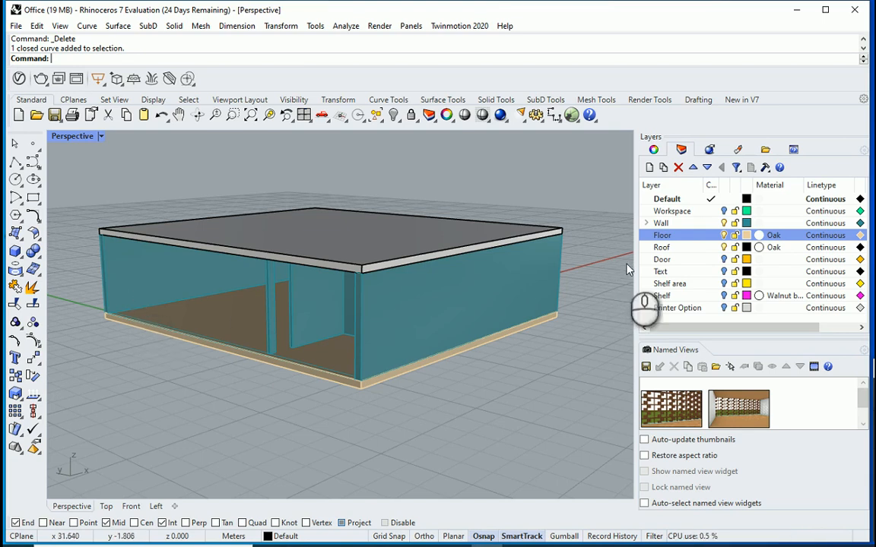
Create a new layer named Facade and give it a magenta colour
{"action": "left_click", "coordinate": [649, 168]}
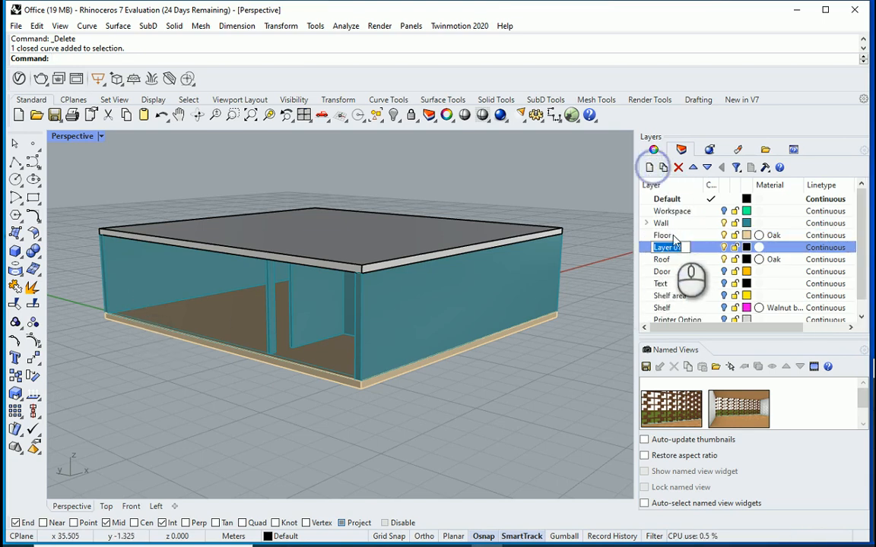
{"action": "type", "text": "Facade"}
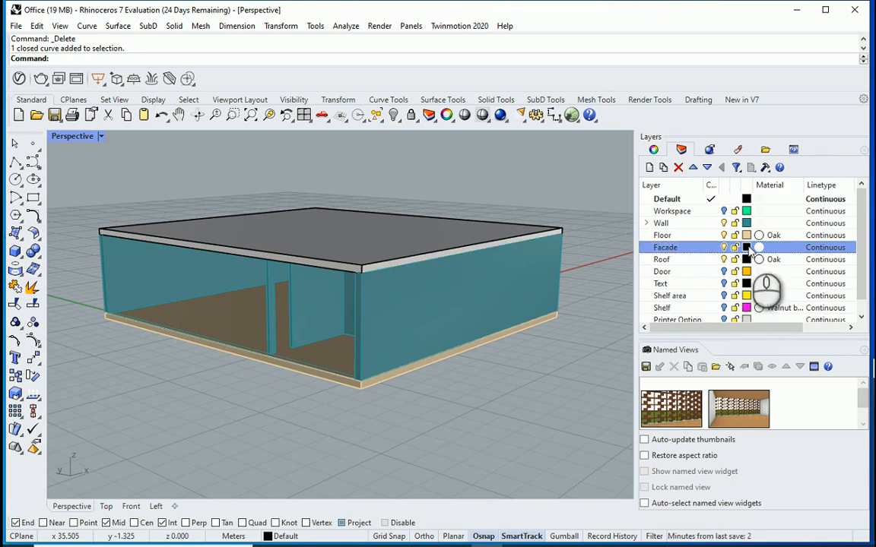
{"action": "left_click", "coordinate": [747, 247]}
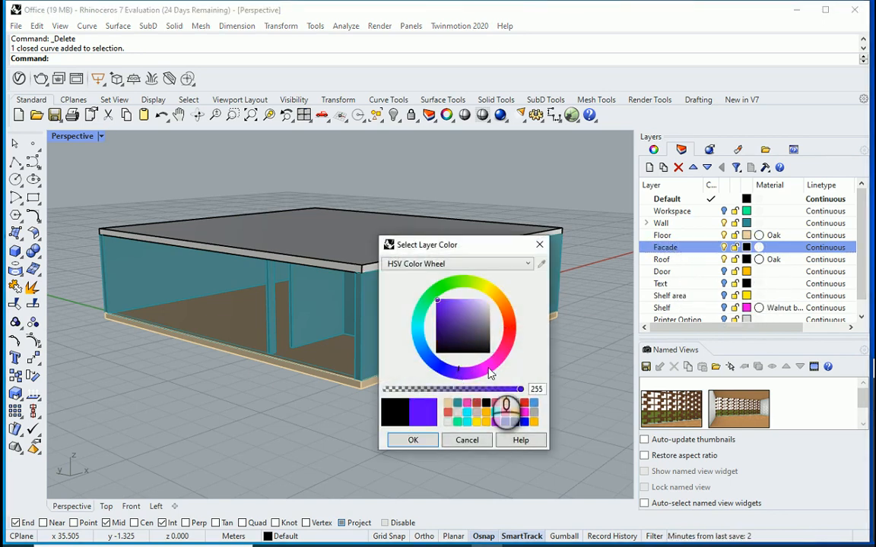
{"action": "left_click", "coordinate": [413, 439]}
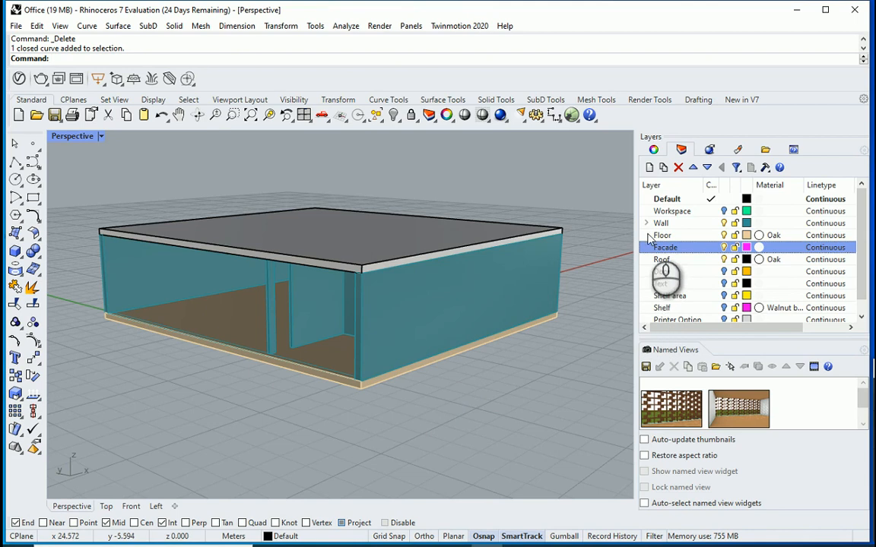
Hide the Wall layer's frame sublayer and make Facade the current layer
{"action": "left_click", "coordinate": [646, 223]}
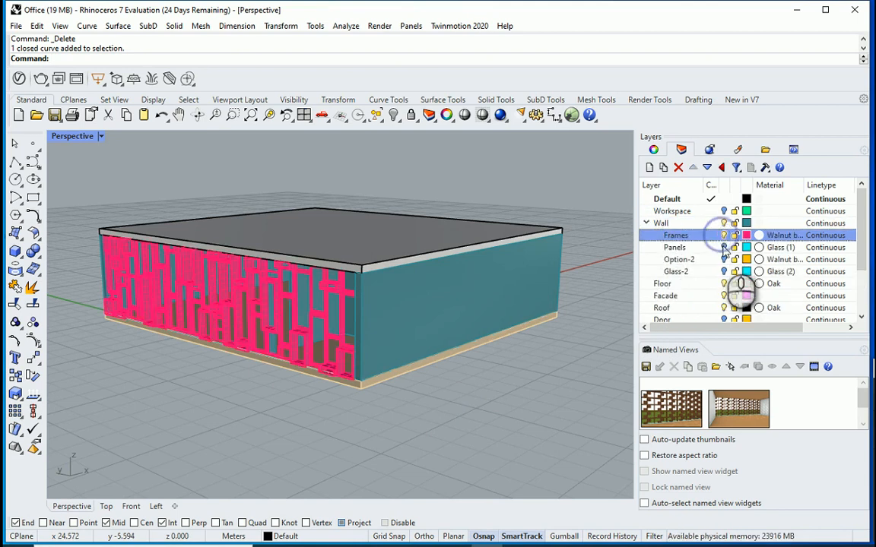
{"action": "left_click", "coordinate": [673, 247]}
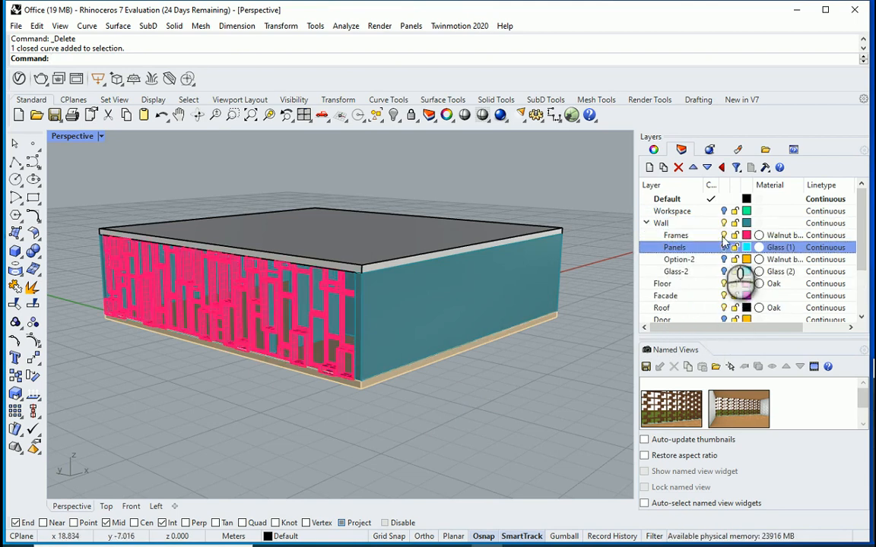
{"action": "left_click", "coordinate": [676, 271]}
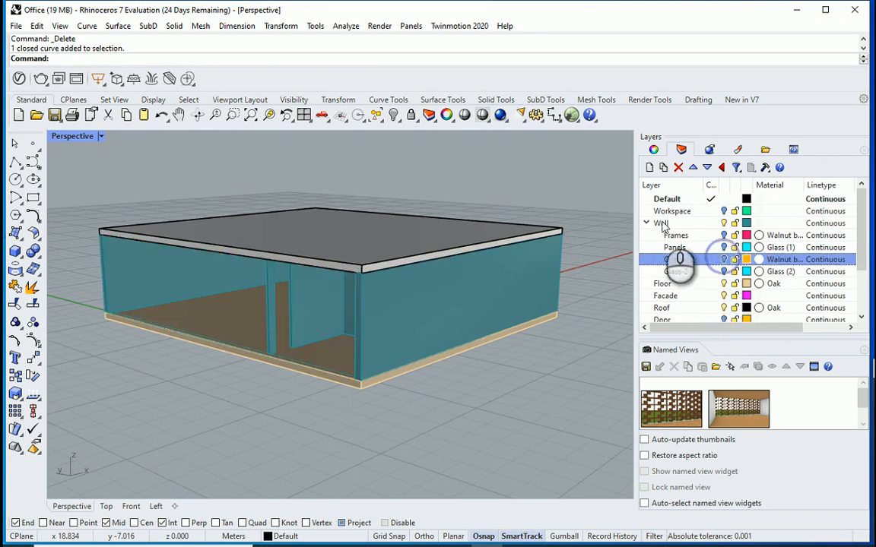
{"action": "left_click", "coordinate": [647, 223]}
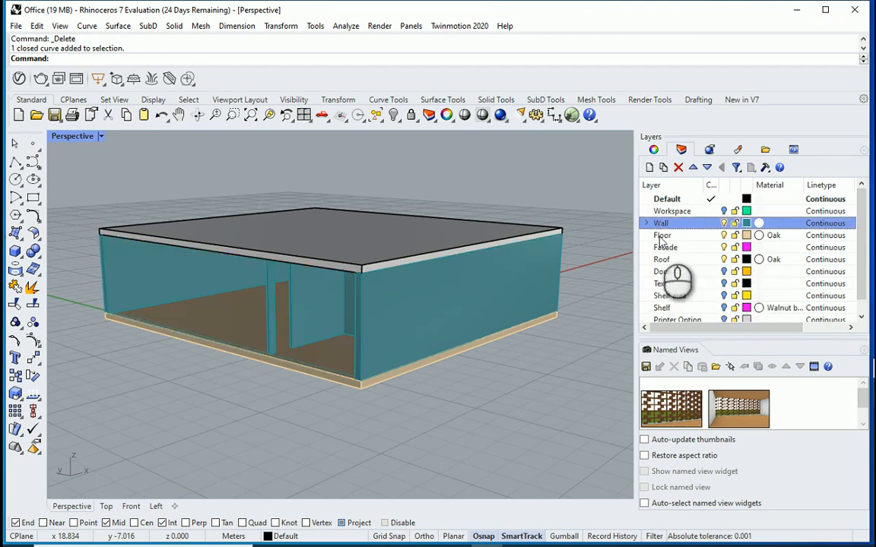
{"action": "left_click", "coordinate": [666, 247]}
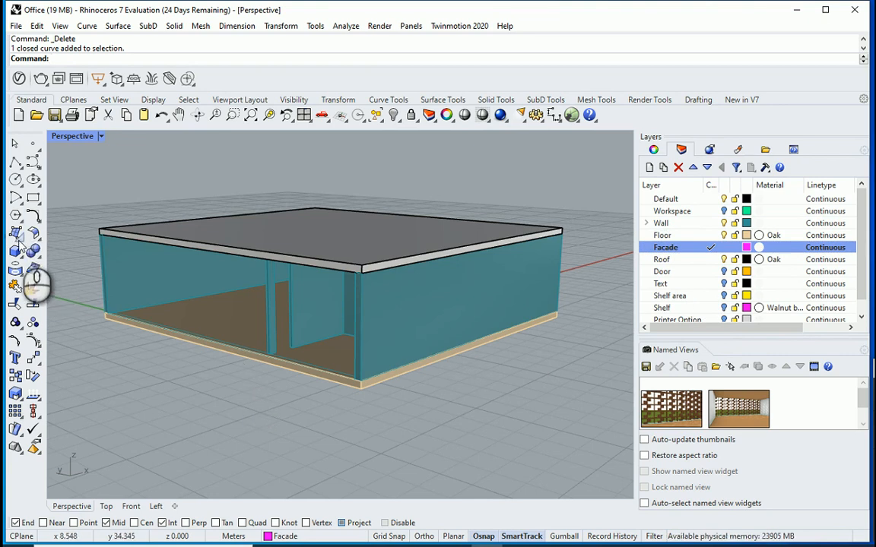
Draw a corner-to-corner rectangular plane surface across the building's front wall
{"action": "left_click", "coordinate": [15, 234]}
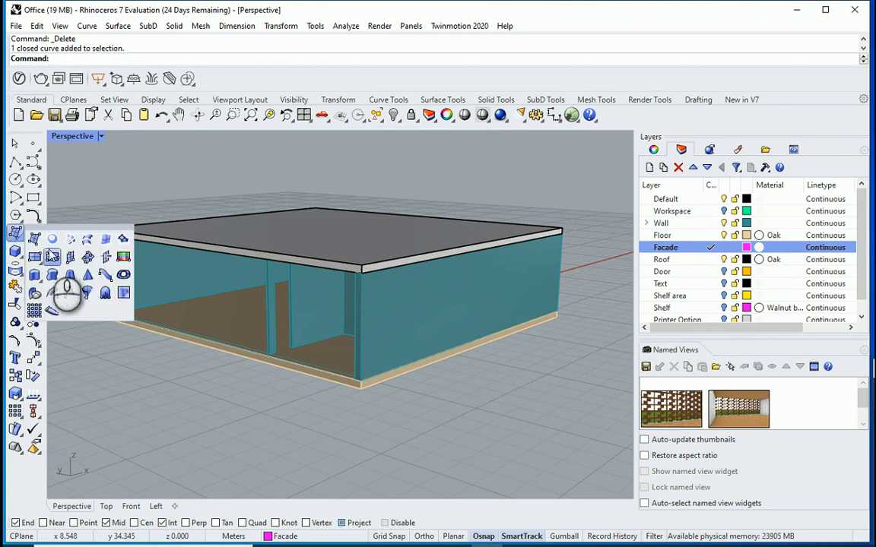
{"action": "left_click", "coordinate": [34, 256]}
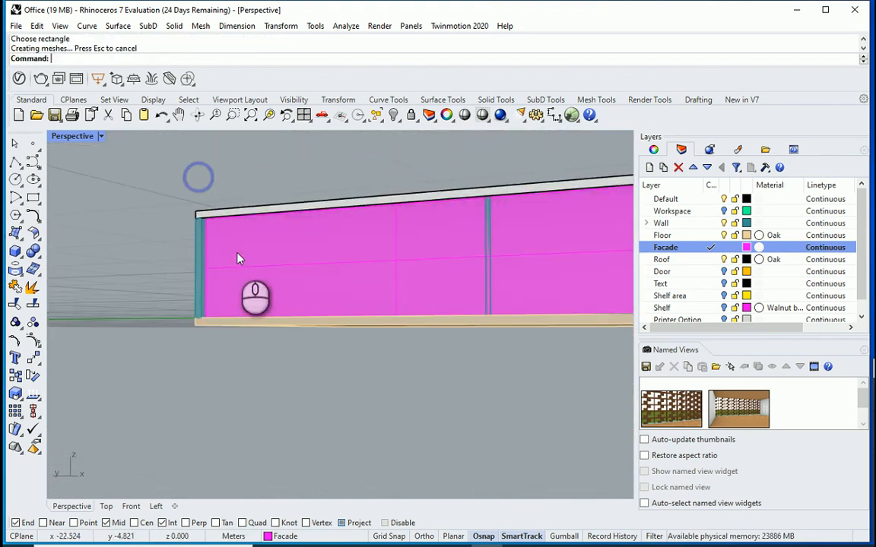
{"action": "left_click_drag", "start_coordinate": [238, 259], "coordinate": [266, 334]}
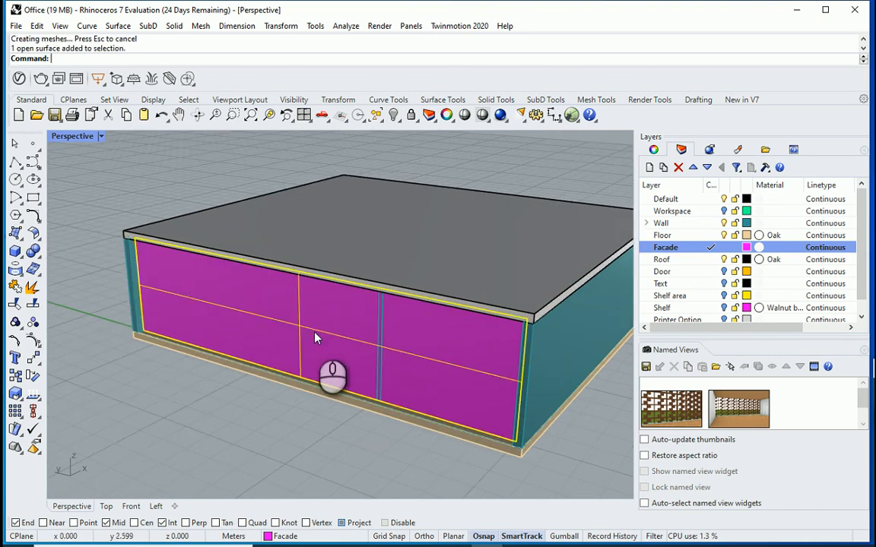
{"action": "type", "text": "Subi"}
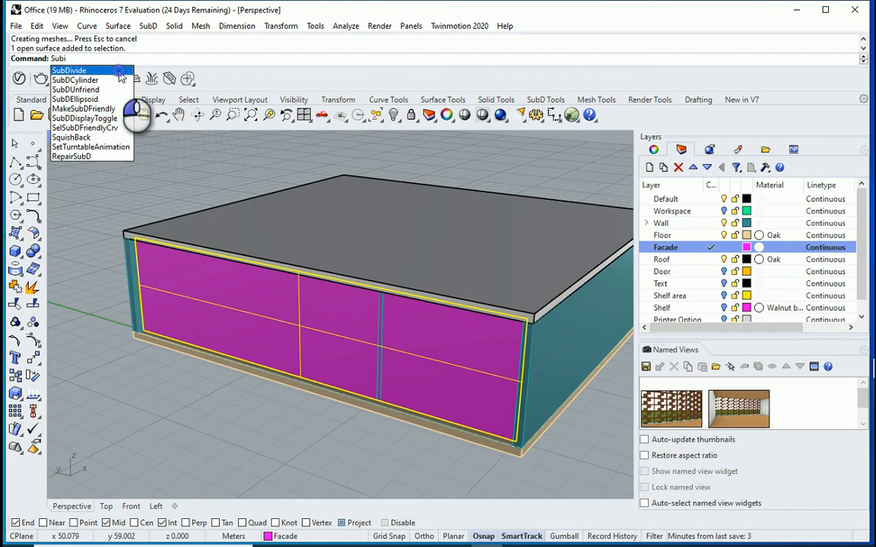
Mesh the facade surface with default options, hide the surface, and select the mesh
{"action": "left_click", "coordinate": [69, 70]}
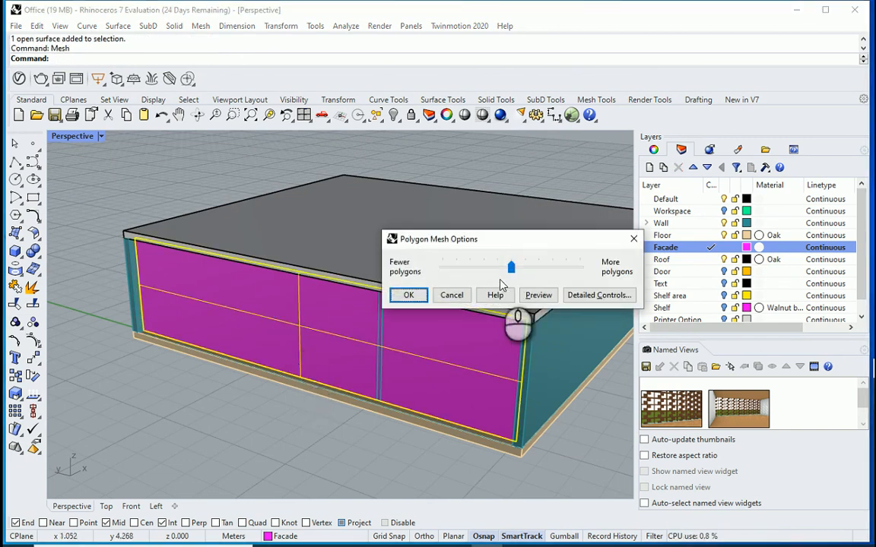
{"action": "left_click", "coordinate": [408, 295]}
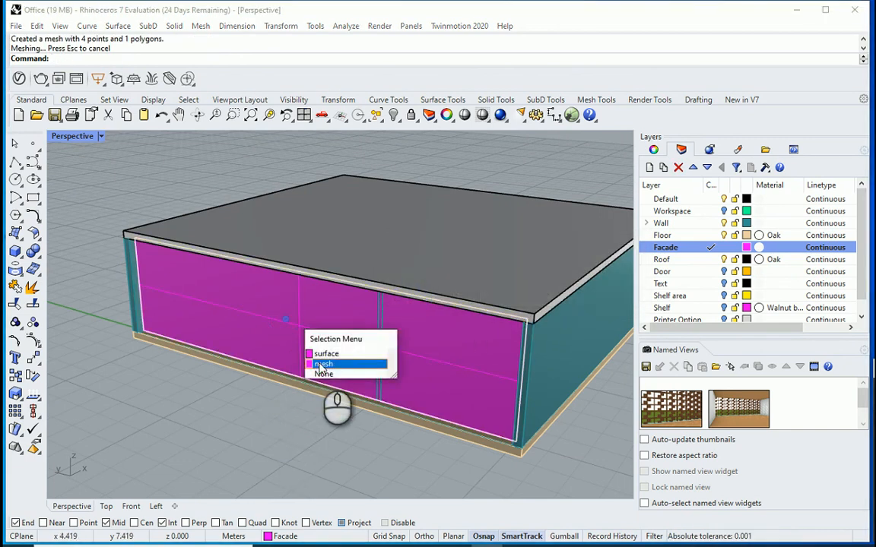
{"action": "left_click", "coordinate": [326, 353]}
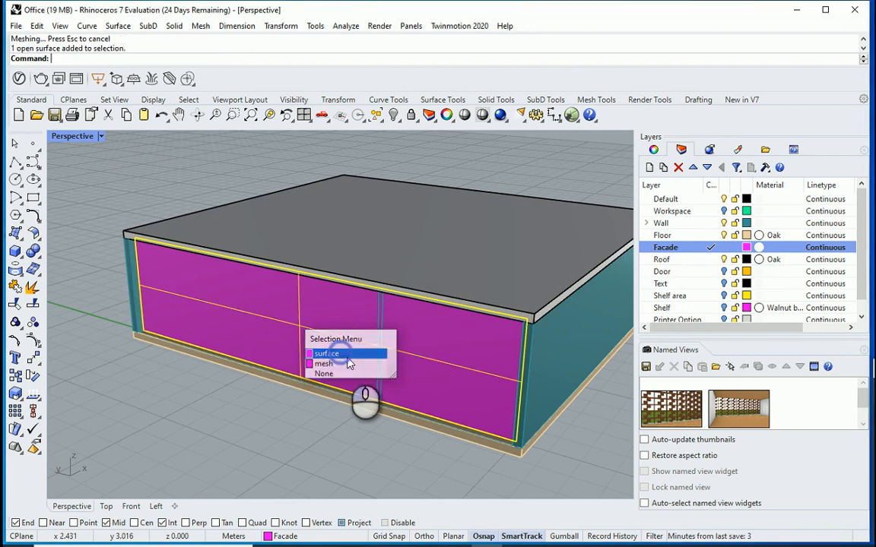
{"action": "left_click", "coordinate": [325, 353]}
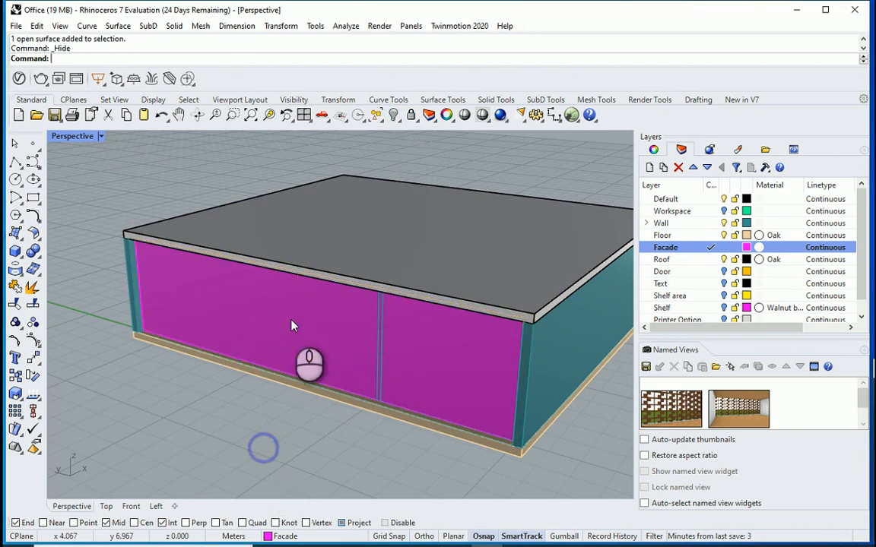
{"action": "left_click", "coordinate": [294, 326]}
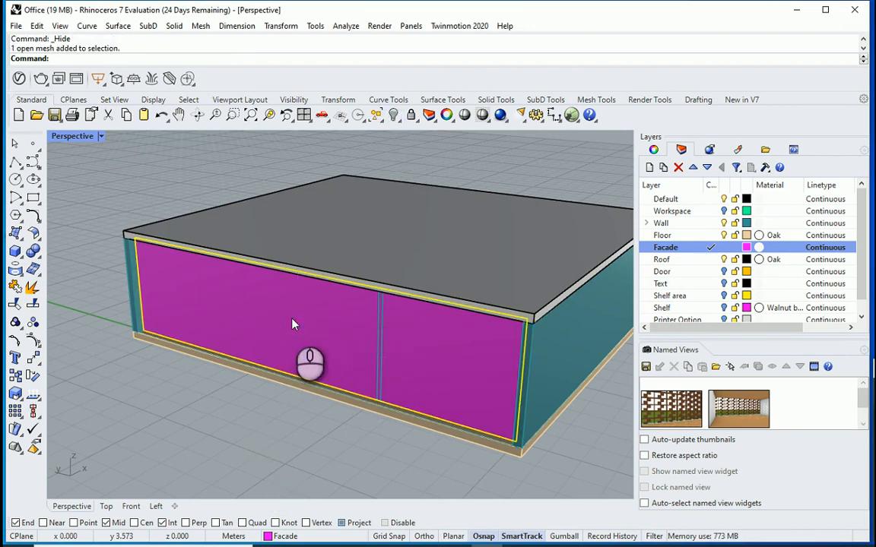
{"action": "type", "text": "SubDivide"}
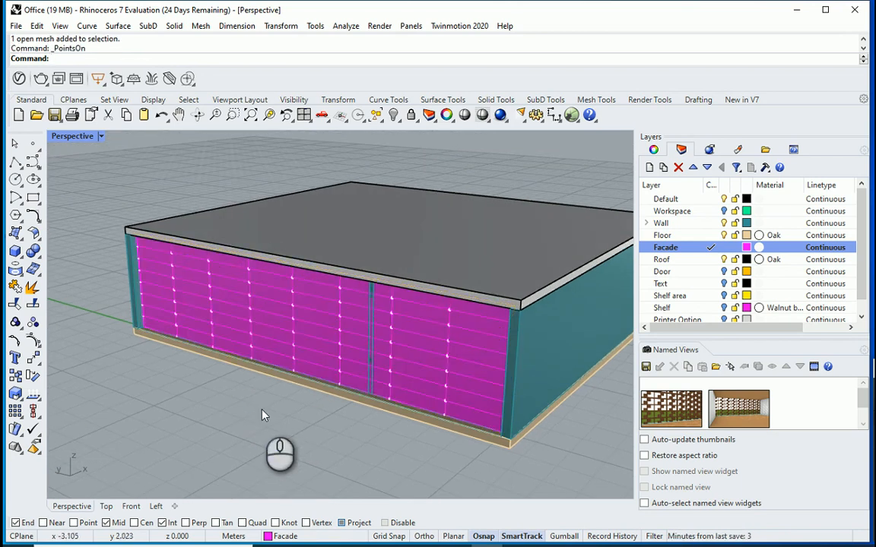
Zoom in on the subdivided facade mesh and pick alternating rows of its vertices
{"action": "left_click_drag", "start_coordinate": [264, 415], "coordinate": [230, 353]}
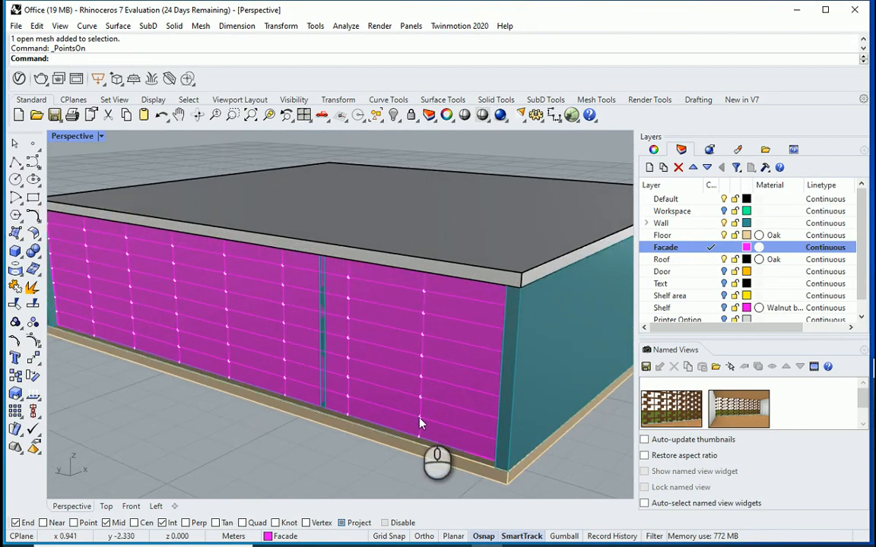
{"action": "left_click", "coordinate": [422, 422]}
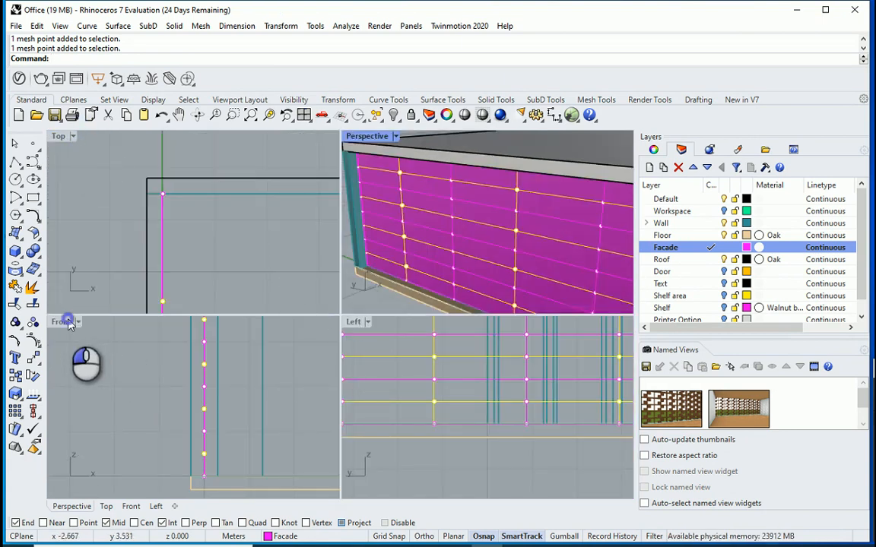
Move the selected point rows 0.3 from the wall in Front view, then orbit in Perspective
{"action": "double_click", "coordinate": [61, 321]}
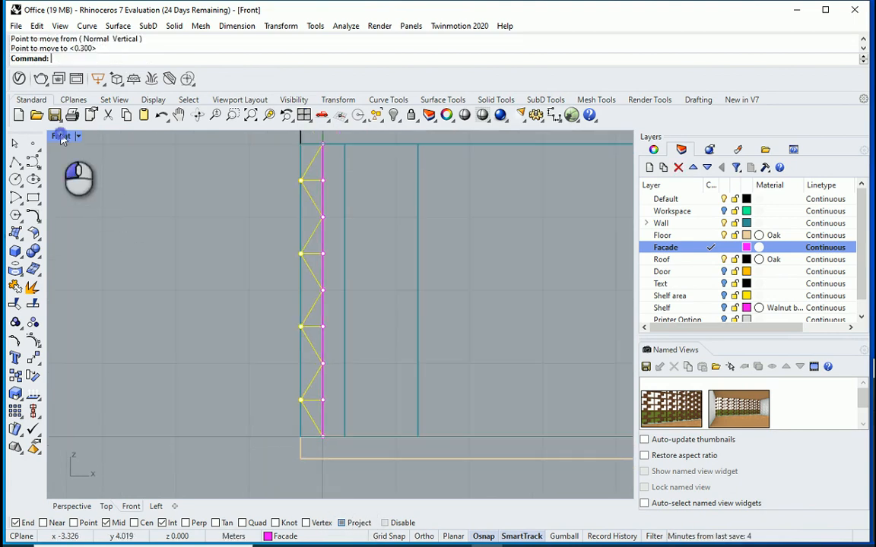
{"action": "left_click", "coordinate": [71, 506]}
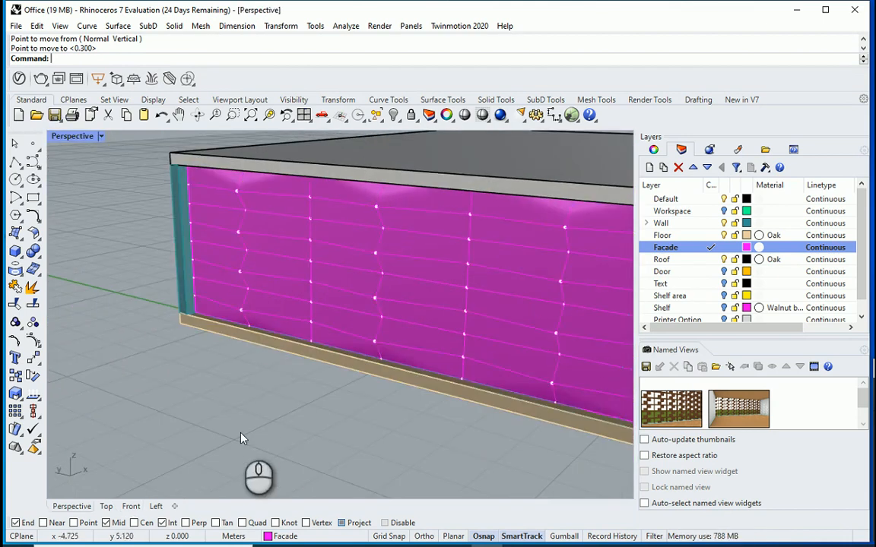
{"action": "left_click_drag", "start_coordinate": [243, 438], "coordinate": [350, 437]}
{"action": "type", "text": "Grasshopper"}
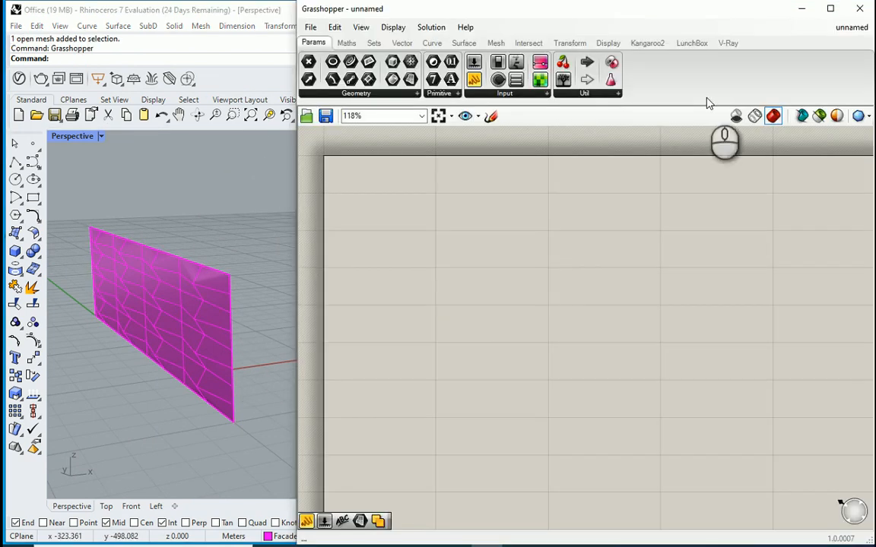
Place LunchBox Triangle Panels C and a Surface parameter, then start Set one Surface
{"action": "left_click", "coordinate": [691, 43]}
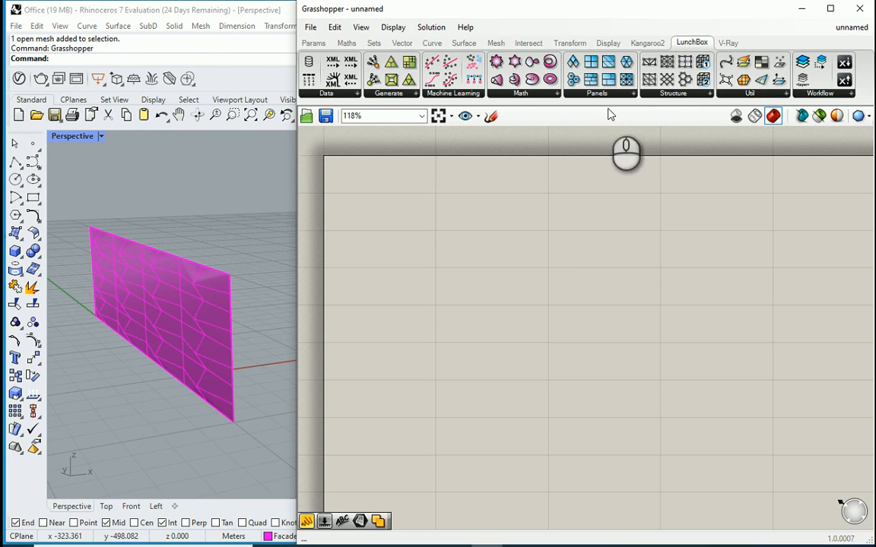
{"action": "mouse_move", "coordinate": [626, 79]}
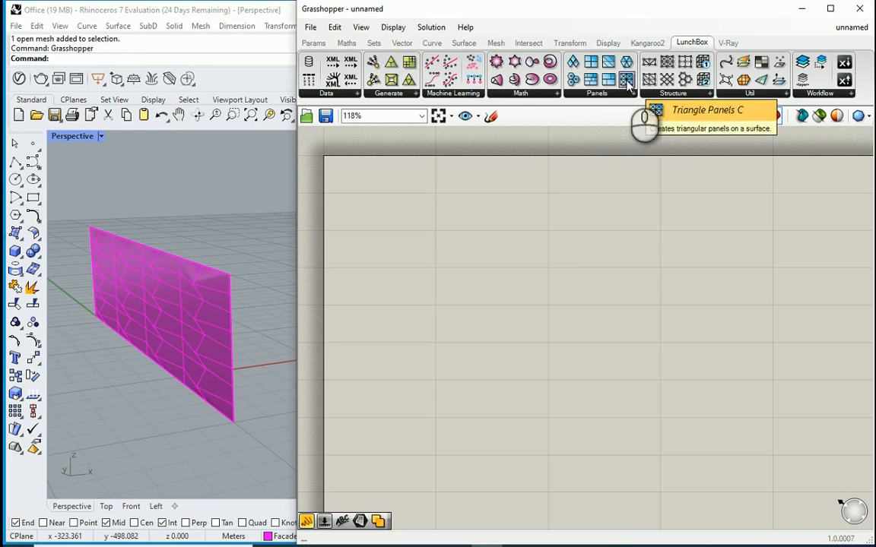
{"action": "left_click", "coordinate": [627, 80]}
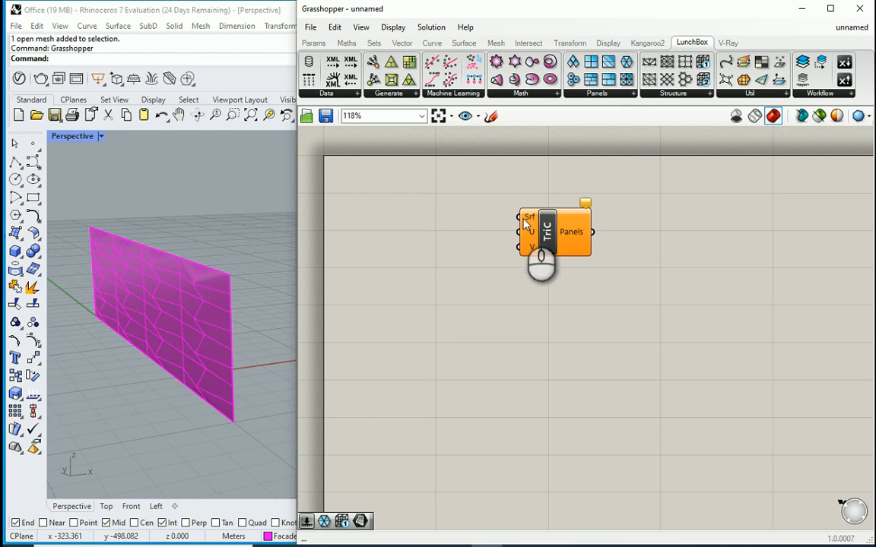
{"action": "left_click", "coordinate": [314, 43]}
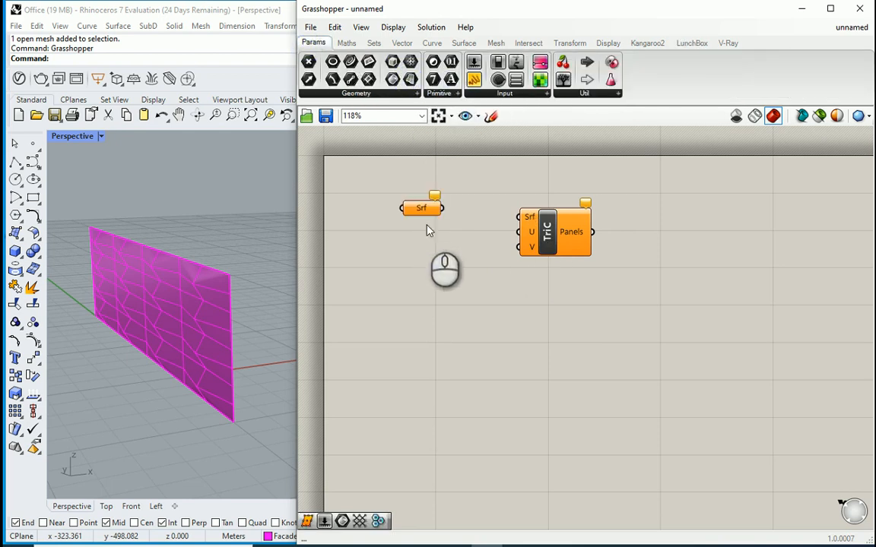
{"action": "right_click", "coordinate": [421, 208]}
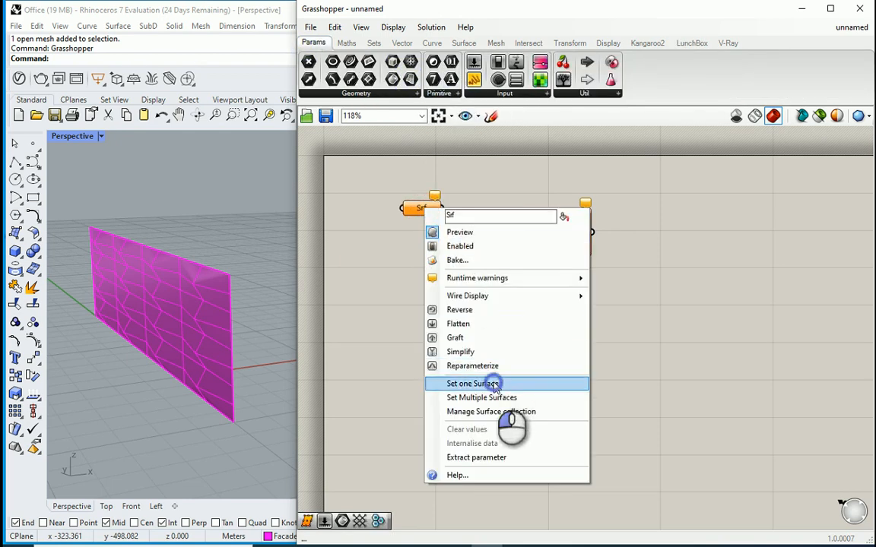
{"action": "left_click", "coordinate": [472, 383]}
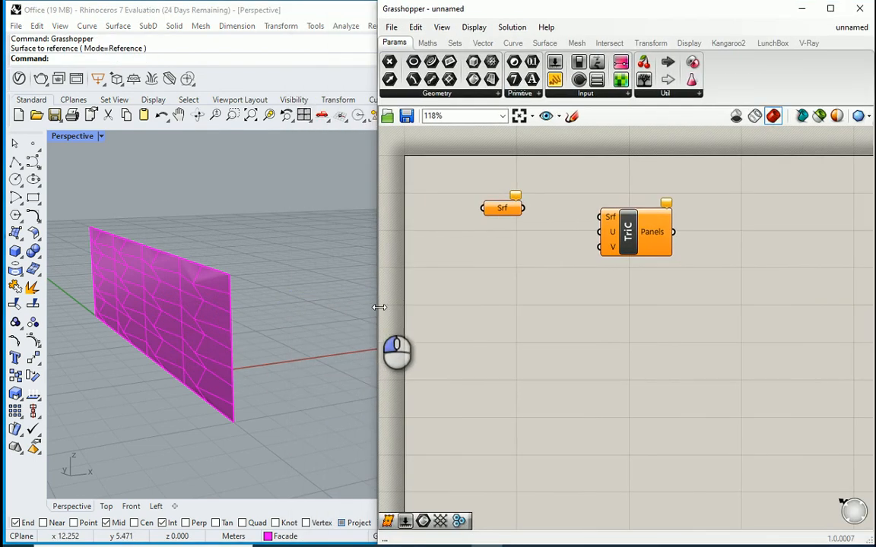
Convert the facade mesh to NURBS, explode it, and load all 64 surfaces into Srf
{"action": "left_click", "coordinate": [228, 304]}
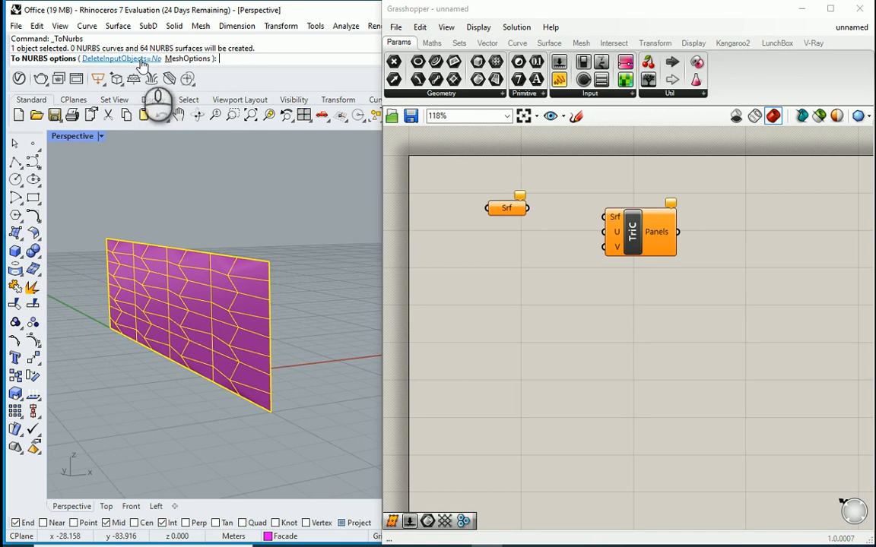
{"action": "left_click", "coordinate": [118, 58]}
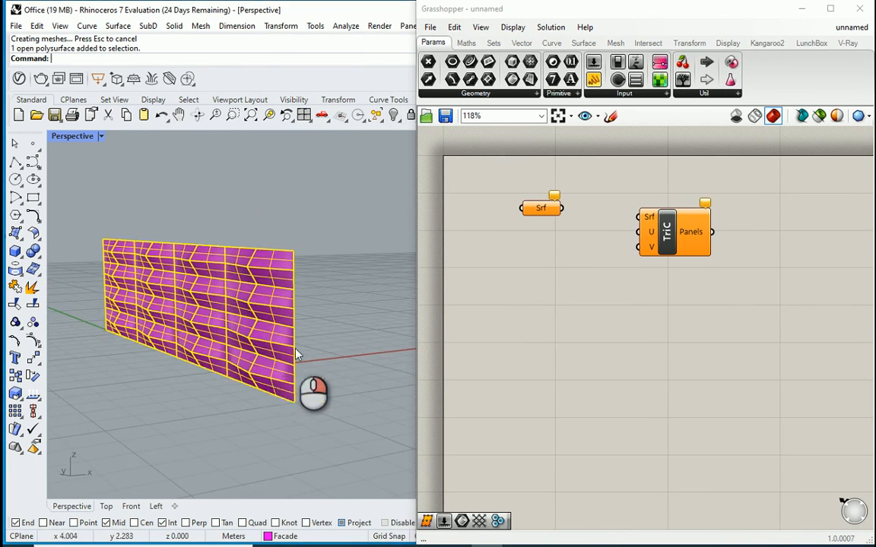
{"action": "key", "text": "ctrl+z"}
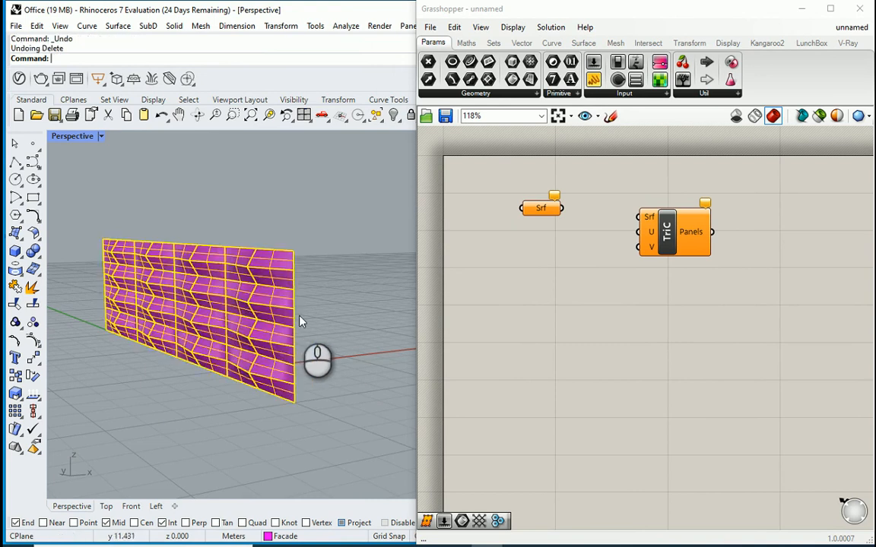
{"action": "right_click", "coordinate": [541, 208]}
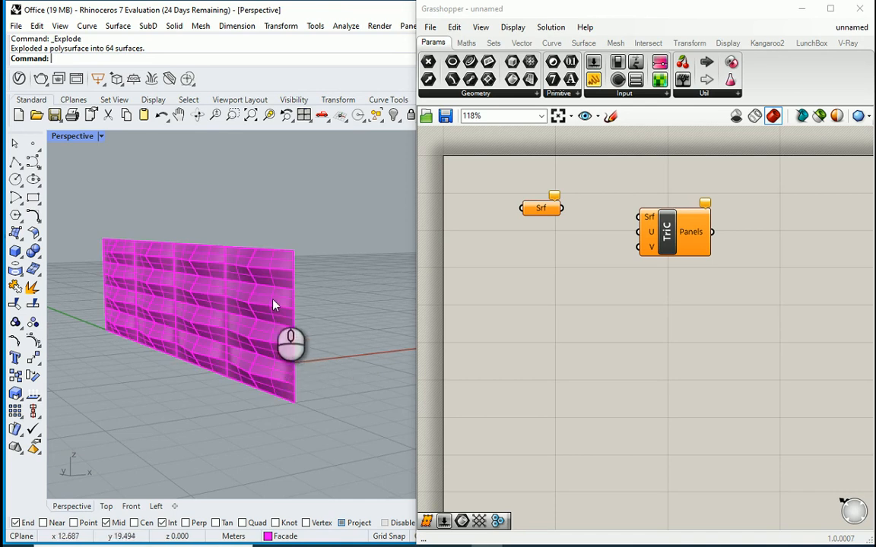
{"action": "left_click_drag", "start_coordinate": [352, 176], "coordinate": [133, 445]}
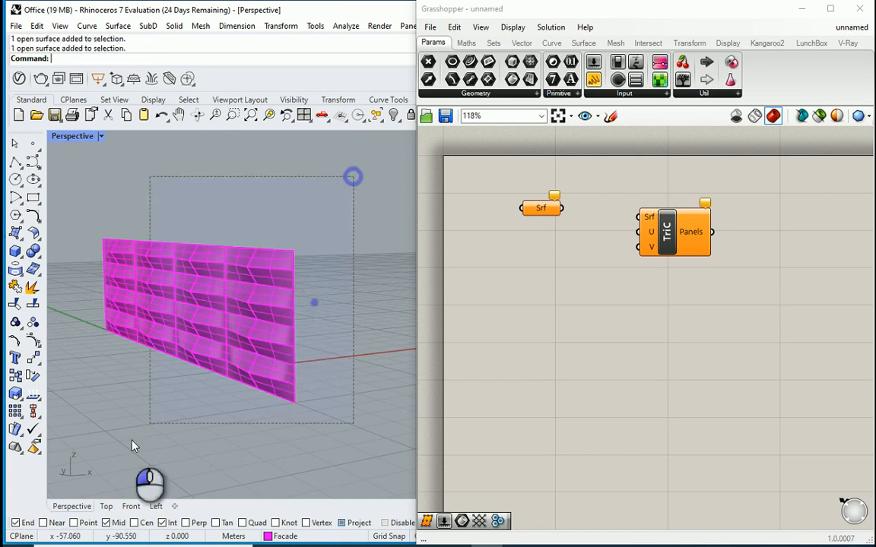
{"action": "right_click", "coordinate": [540, 208]}
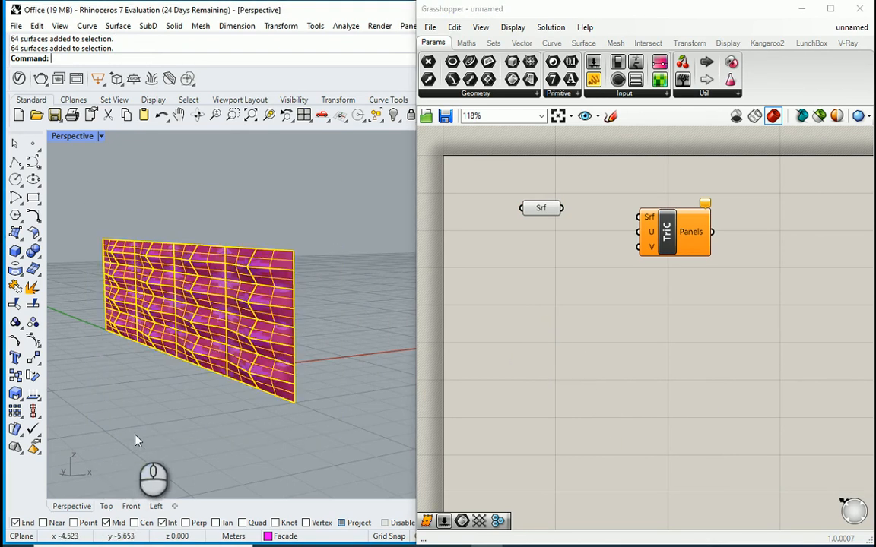
{"action": "mouse_move", "coordinate": [145, 438]}
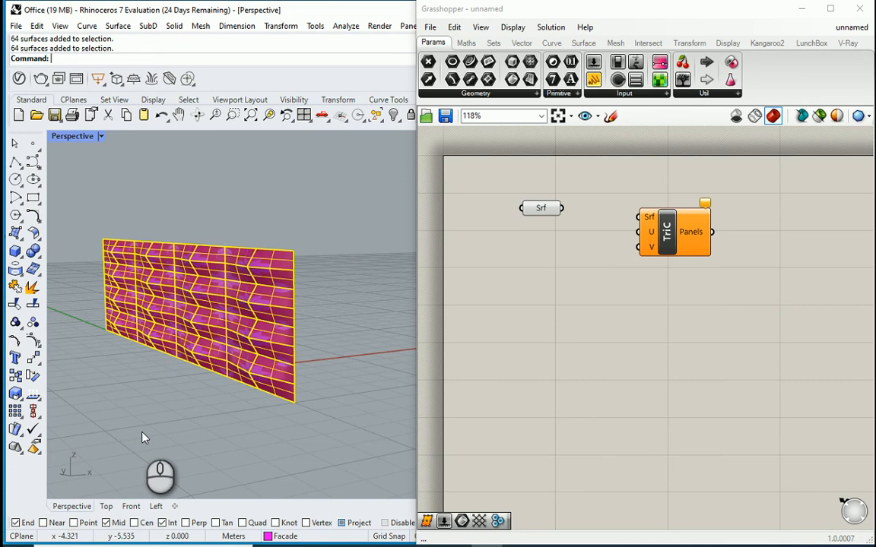
{"action": "mouse_move", "coordinate": [530, 220]}
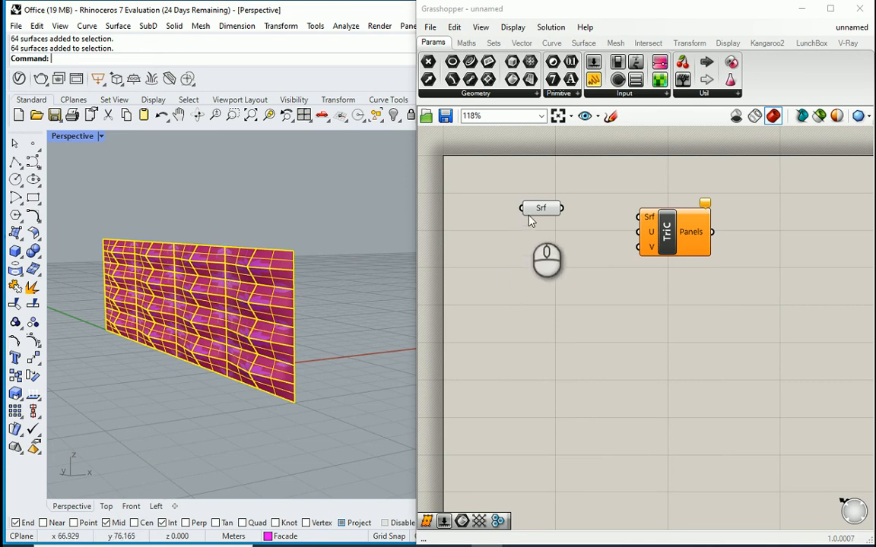
Delete the original mesh, wire Srf into TriC, and connect a divisions slider at 1 to U and V
{"action": "right_click", "coordinate": [540, 208]}
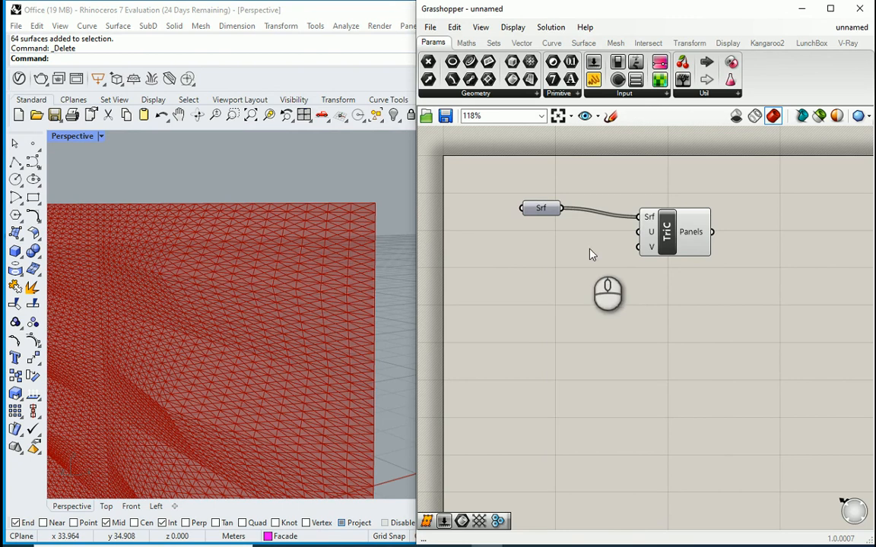
{"action": "double_click", "coordinate": [593, 253]}
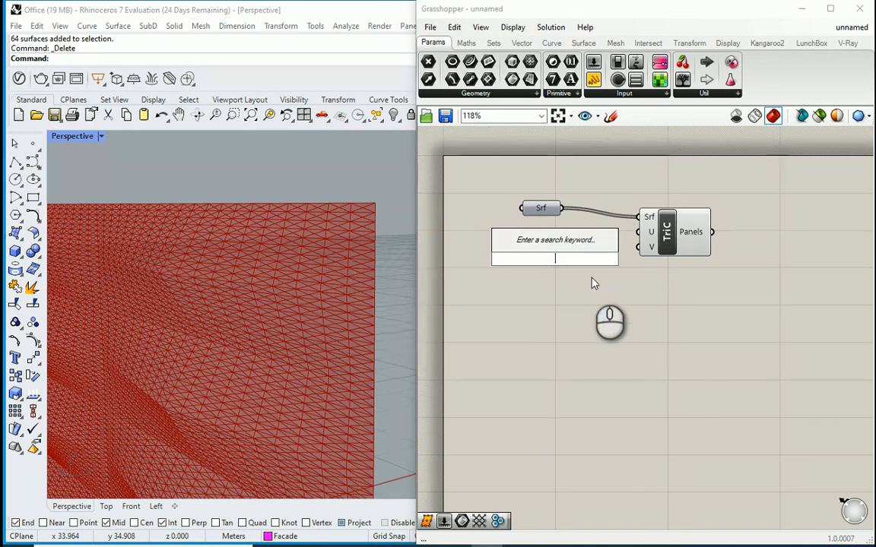
{"action": "mouse_move", "coordinate": [652, 232]}
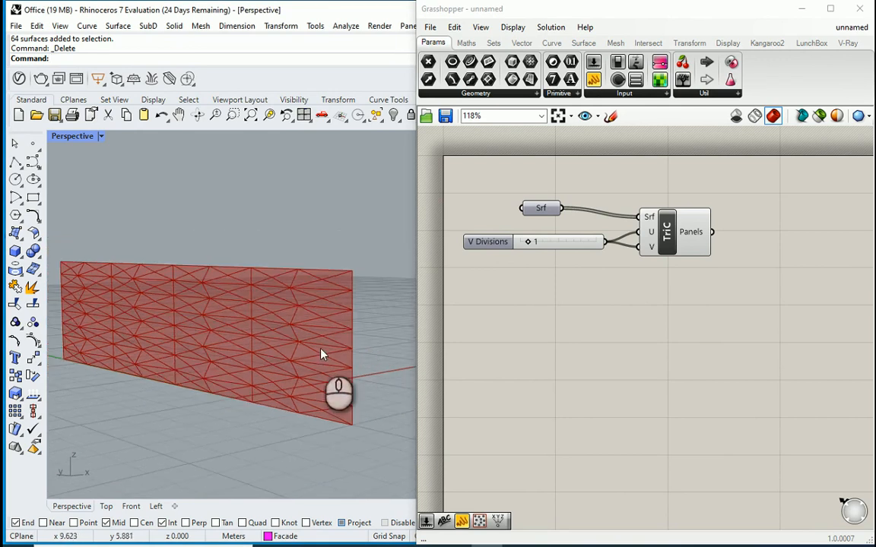
{"action": "left_click_drag", "start_coordinate": [320, 354], "coordinate": [209, 331]}
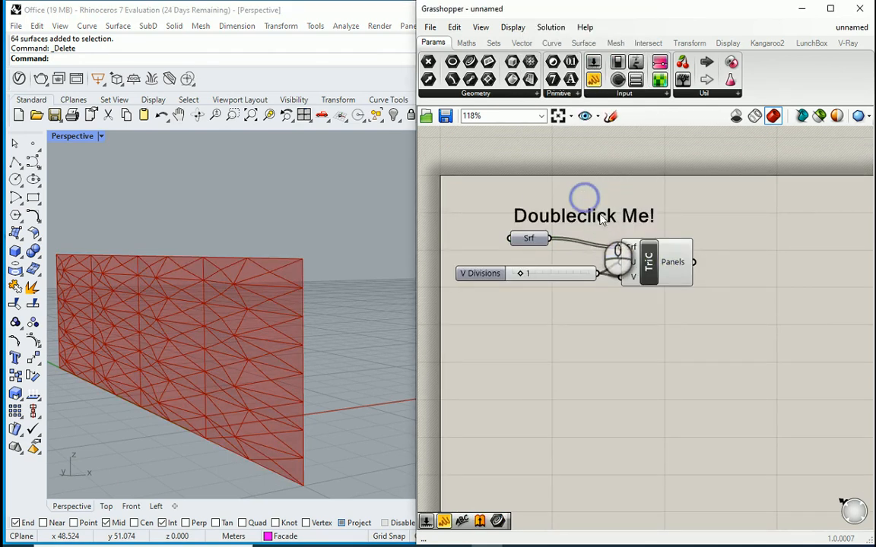
Set the Scribble's text to 'Triangular Panels'
{"action": "double_click", "coordinate": [583, 215]}
{"action": "type", "text": "Triangular Panels"}
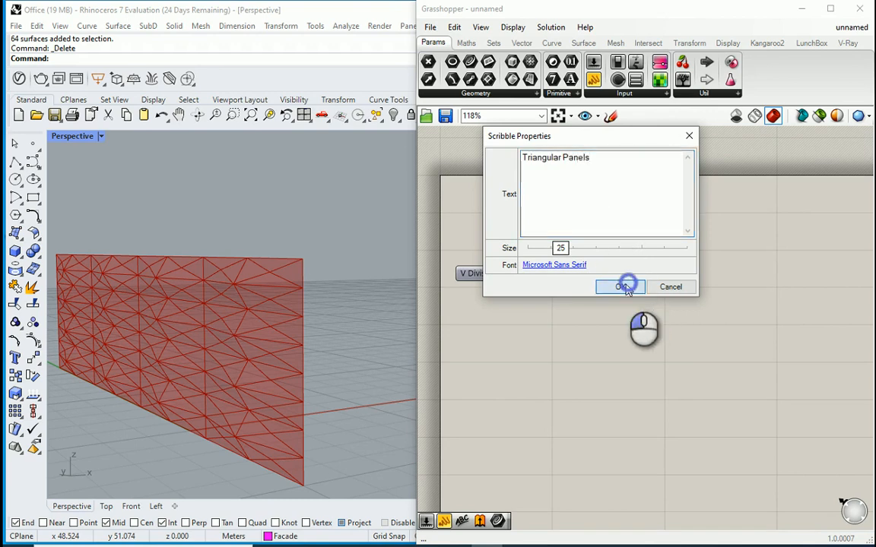
{"action": "left_click", "coordinate": [620, 287]}
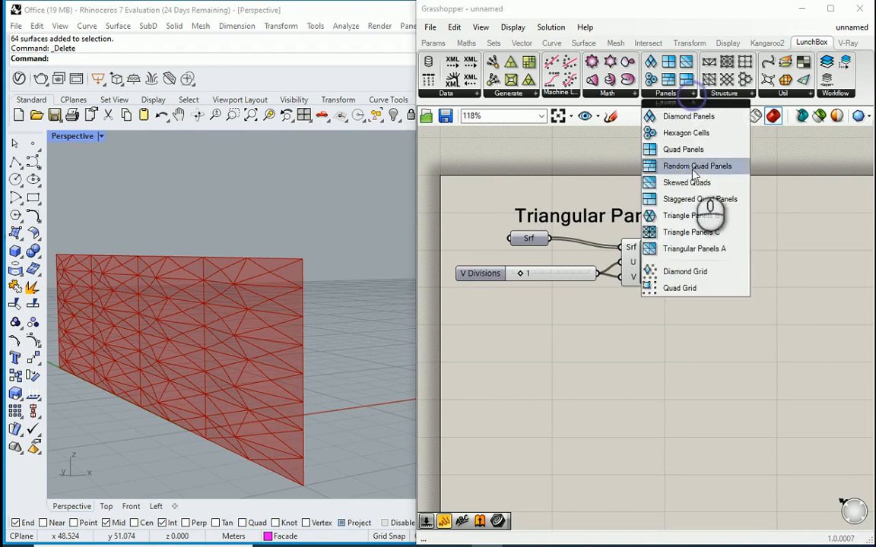
Preview Triangle Panels A and B against C, then select the title, slider and components
{"action": "left_click", "coordinate": [694, 248]}
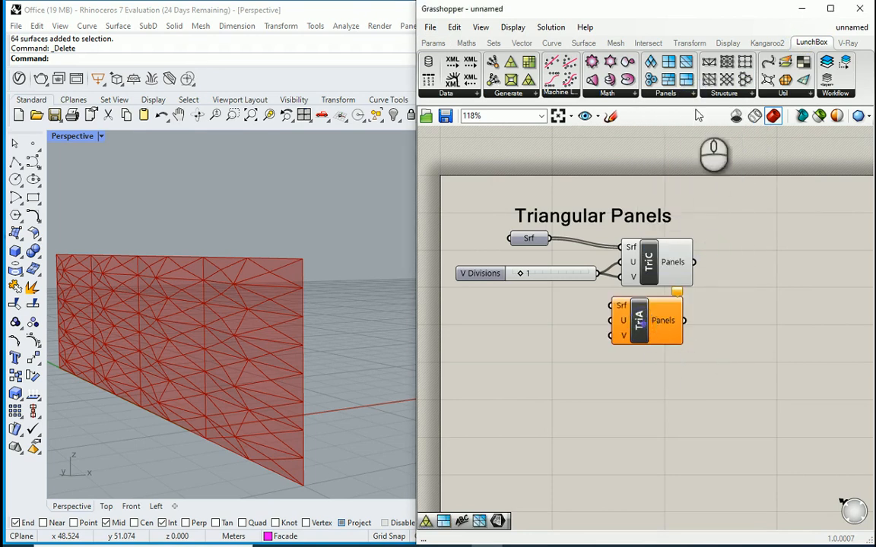
{"action": "left_click", "coordinate": [664, 93]}
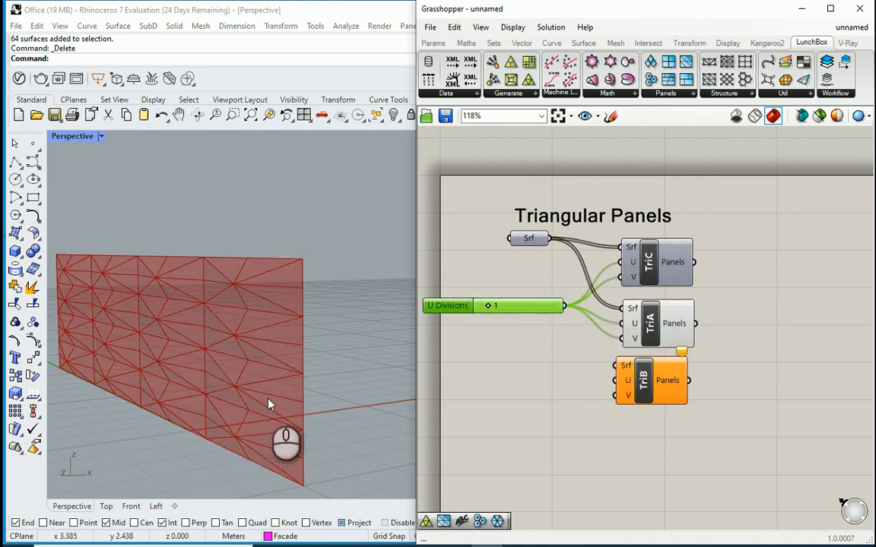
{"action": "left_click", "coordinate": [650, 386]}
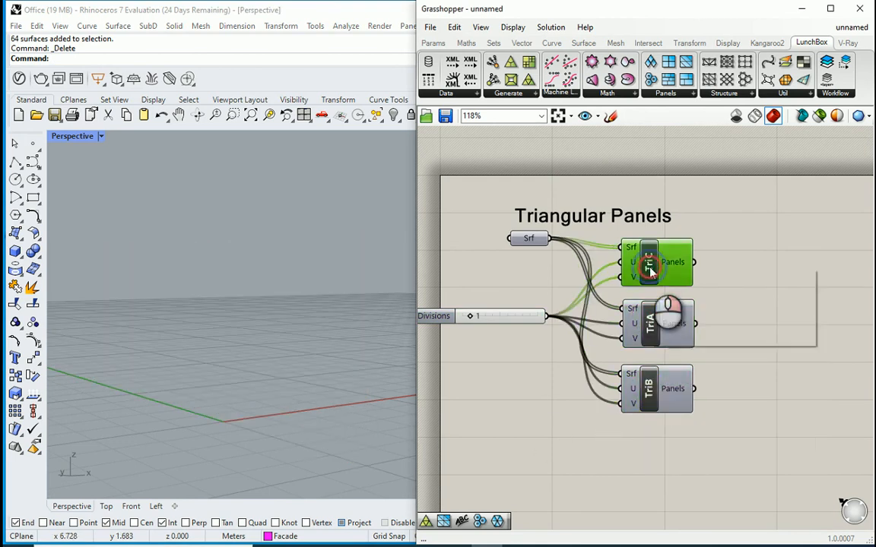
{"action": "left_click", "coordinate": [656, 262]}
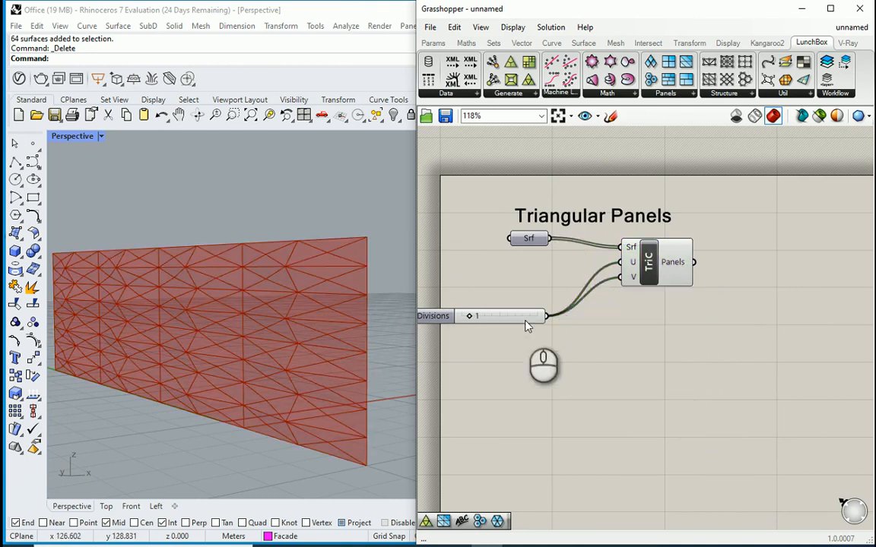
{"action": "left_click_drag", "start_coordinate": [512, 189], "coordinate": [698, 337]}
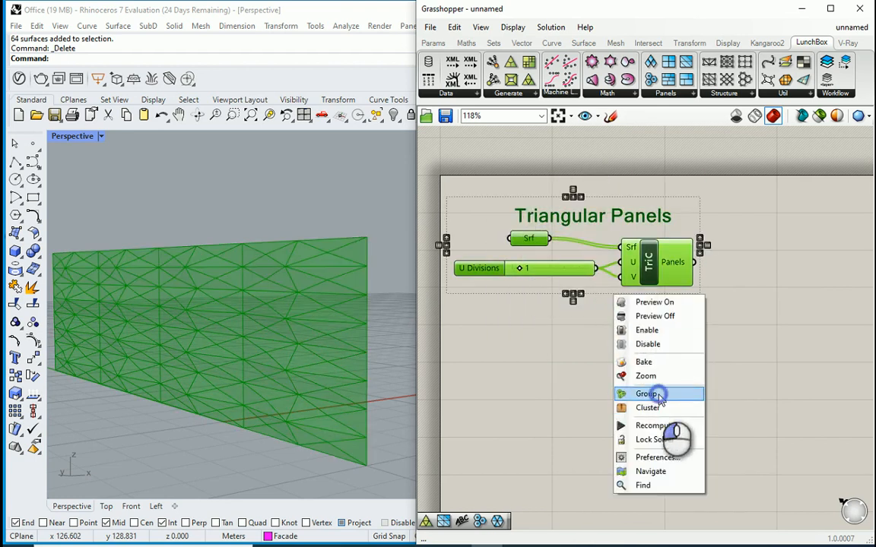
Group the scribble, Srf, slider and TriC components, then add a LunchBox Frame component
{"action": "left_click", "coordinate": [647, 393]}
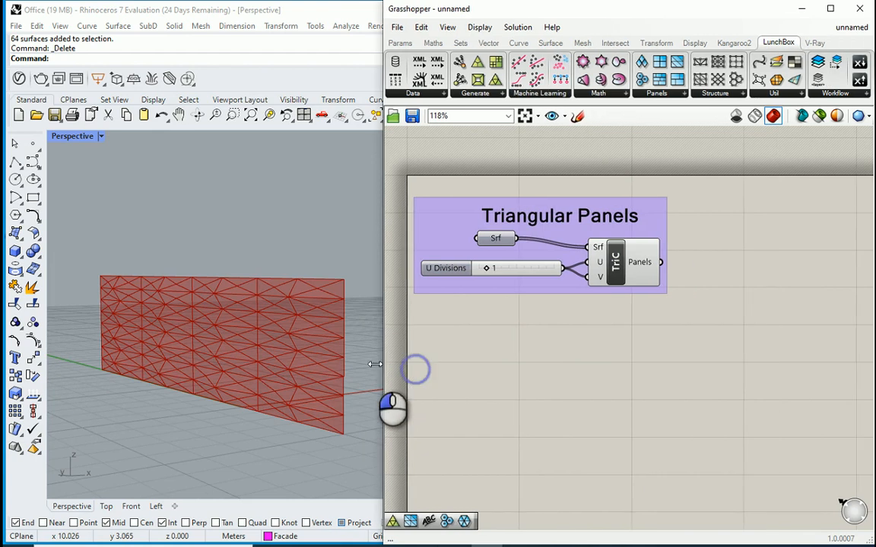
{"action": "left_click", "coordinate": [451, 80]}
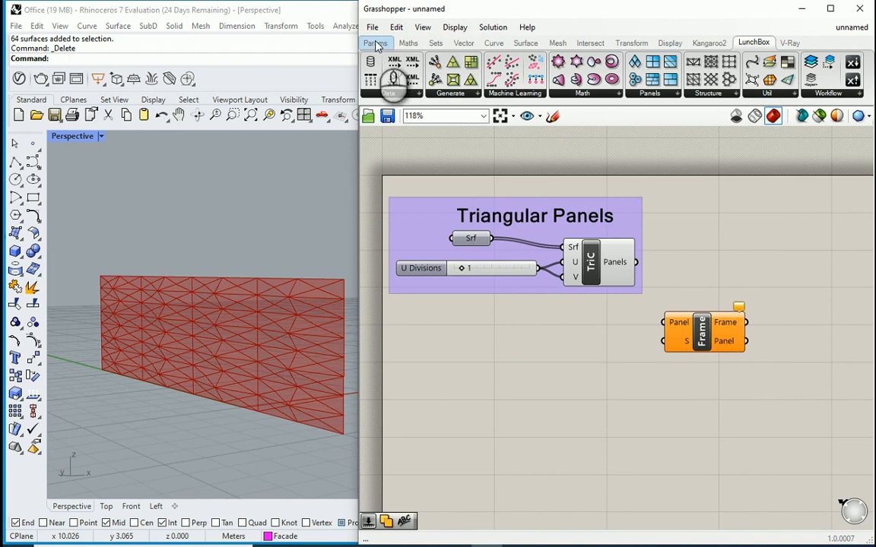
Turn off the TriC preview and feed a 0.8 slider into the Frame component's S input
{"action": "left_click", "coordinate": [374, 42]}
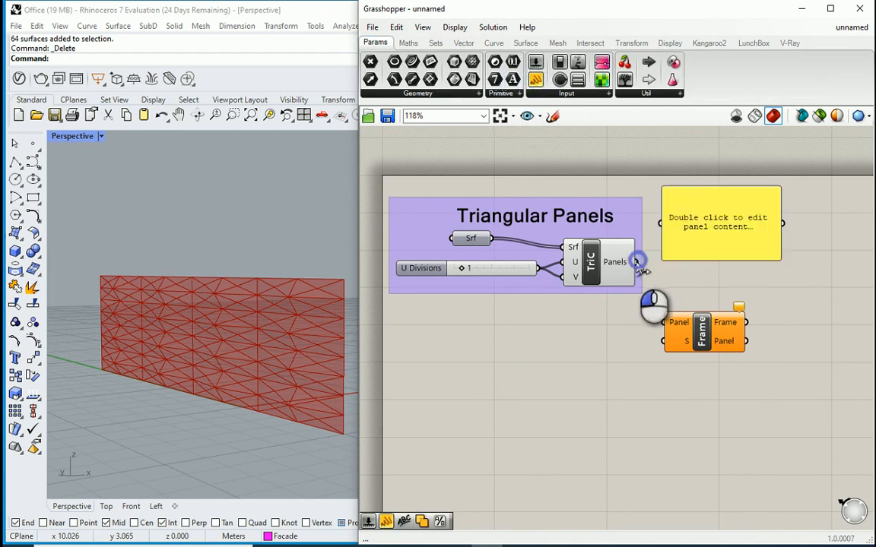
{"action": "double_click", "coordinate": [720, 223]}
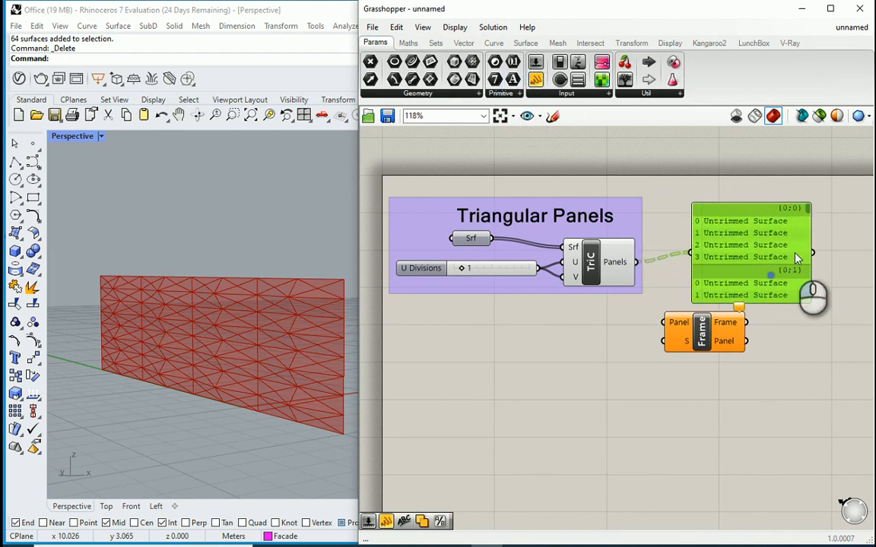
{"action": "mouse_move", "coordinate": [254, 272]}
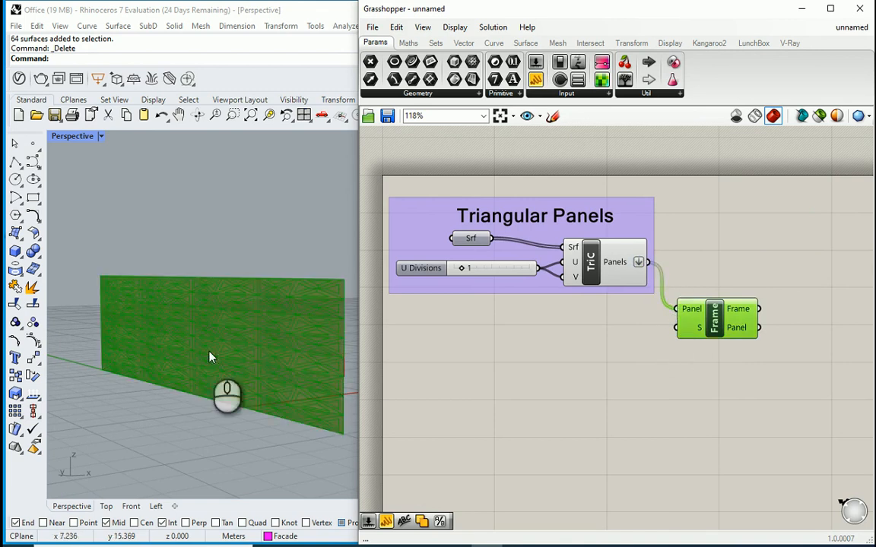
{"action": "right_click", "coordinate": [590, 262]}
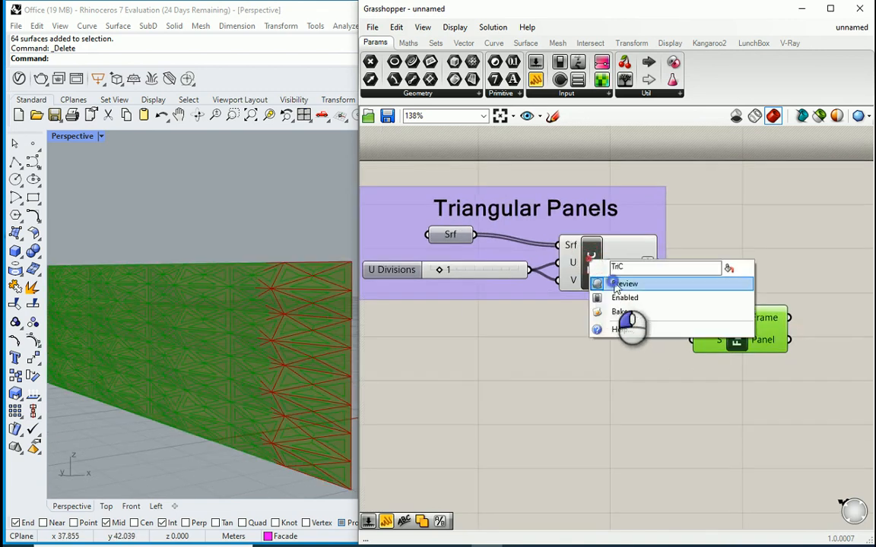
{"action": "left_click", "coordinate": [625, 284]}
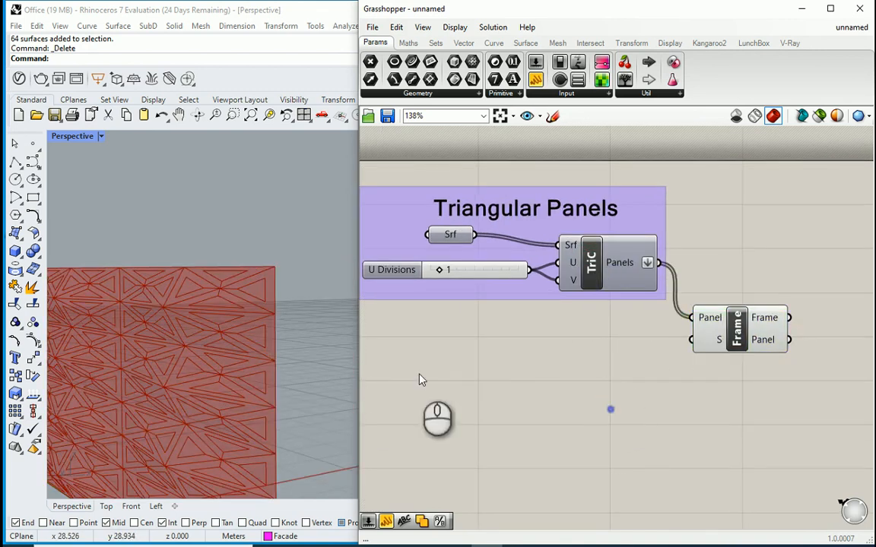
{"action": "mouse_move", "coordinate": [720, 342]}
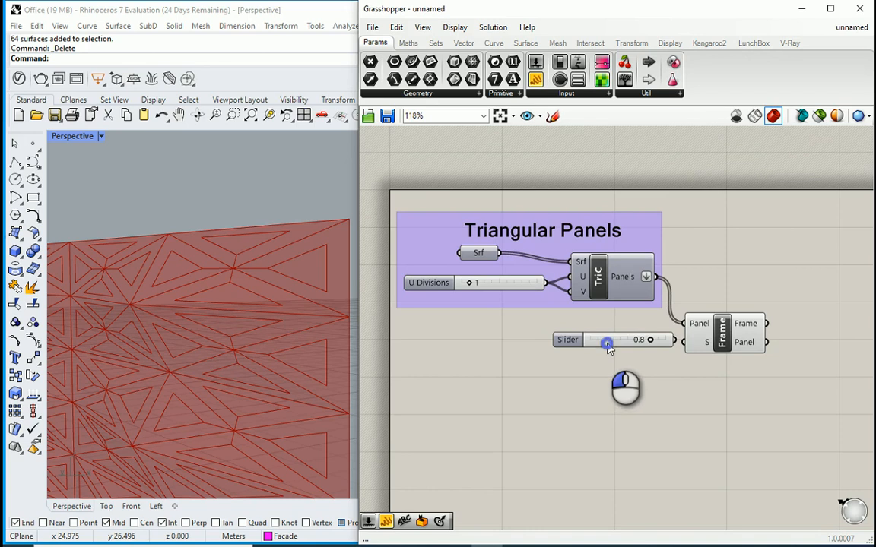
{"action": "left_click", "coordinate": [608, 344]}
{"action": "type", "text": "scr"}
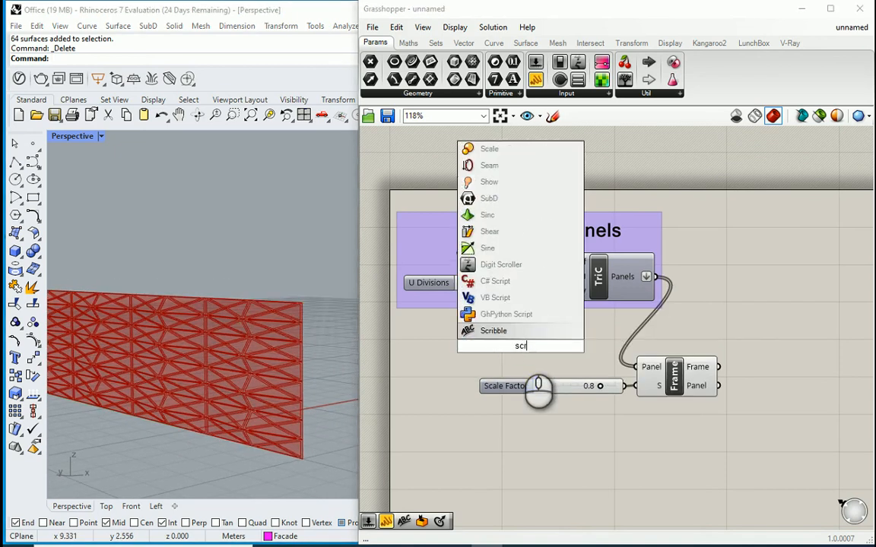
Add a Scribble label reading 'Panel & Frame' to the Grasshopper canvas
{"action": "left_click", "coordinate": [493, 330]}
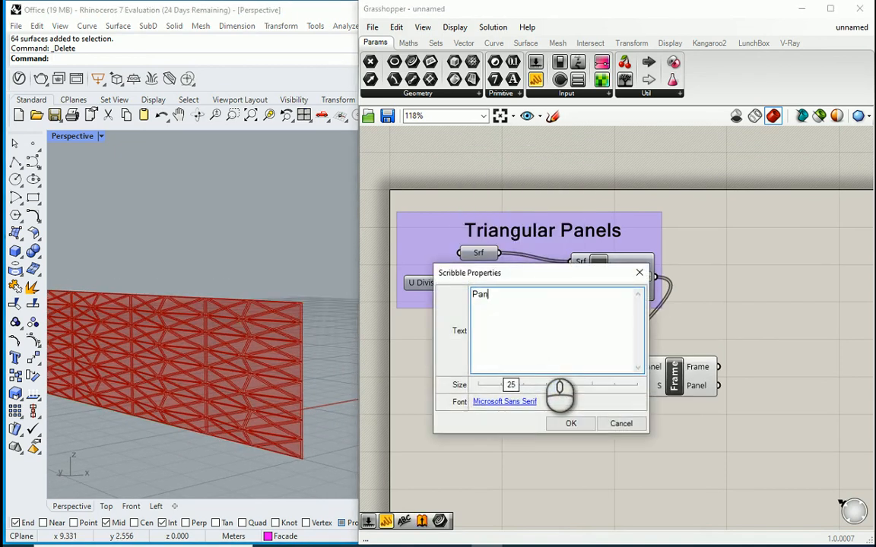
{"action": "type", "text": "el &"}
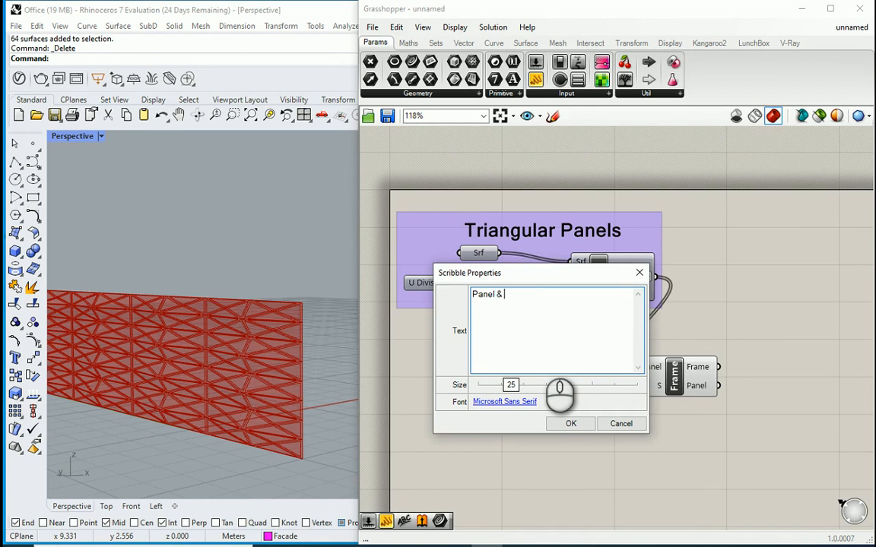
{"action": "type", "text": "Frame"}
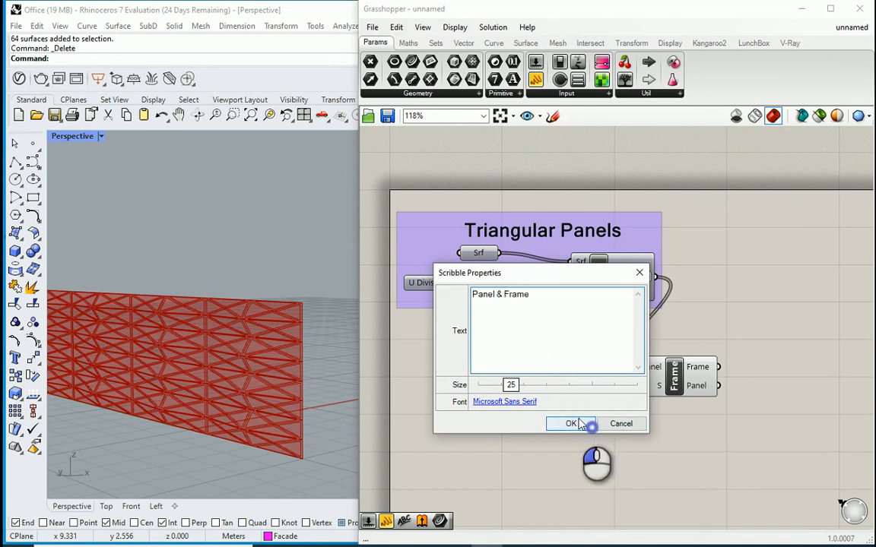
{"action": "left_click", "coordinate": [570, 423]}
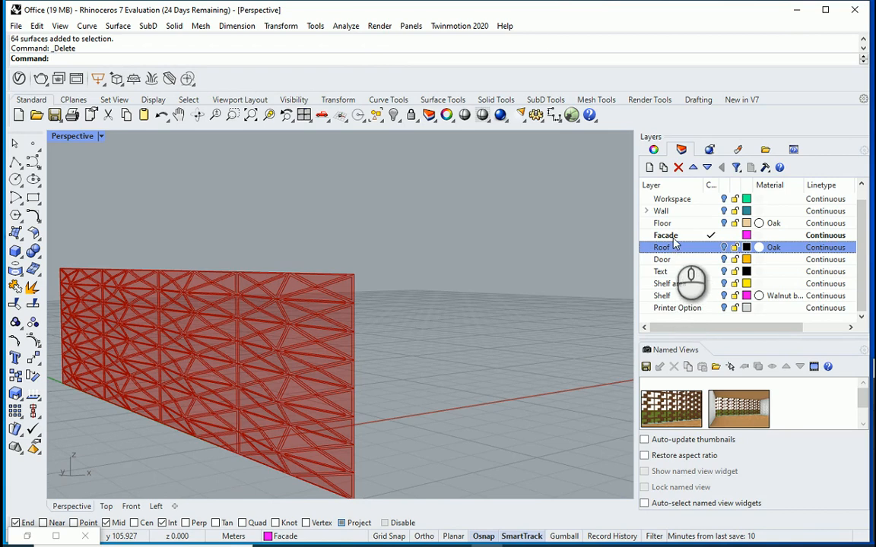
Add Frame and Panel sublayers under Facade and colour the Panel layer cyan
{"action": "left_click", "coordinate": [666, 235]}
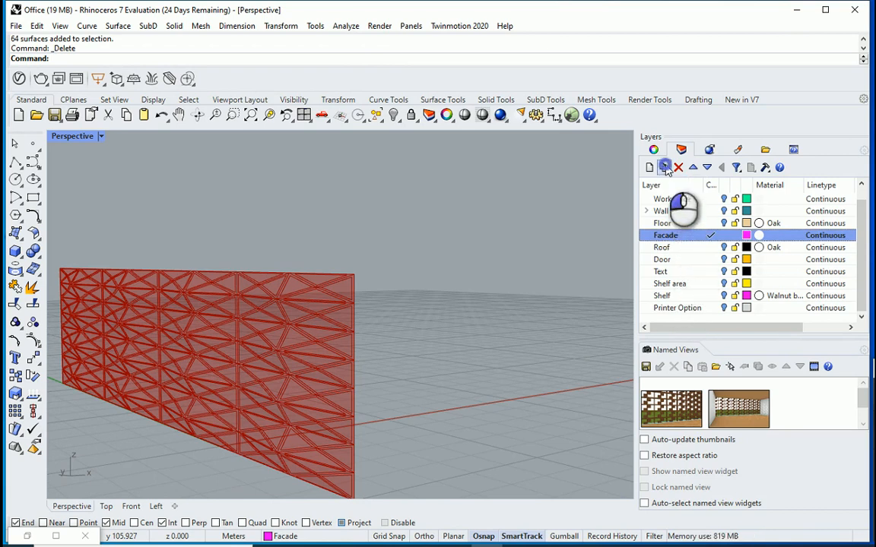
{"action": "left_click", "coordinate": [649, 166]}
{"action": "type", "text": "Frame"}
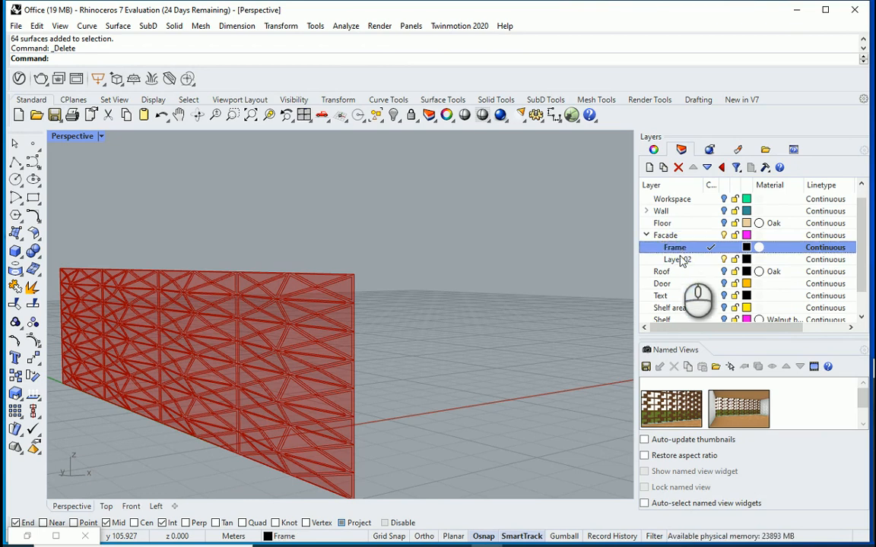
{"action": "left_click", "coordinate": [675, 260]}
{"action": "type", "text": "Panel"}
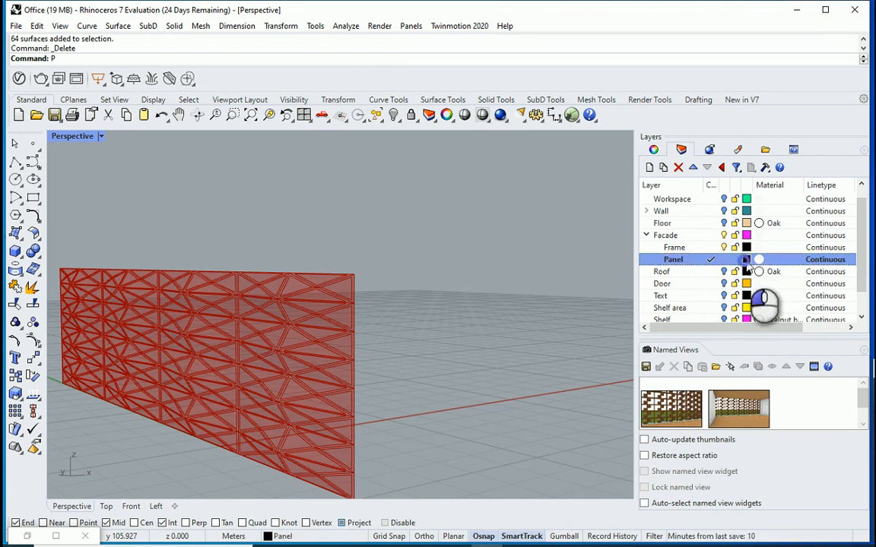
{"action": "left_click", "coordinate": [746, 259]}
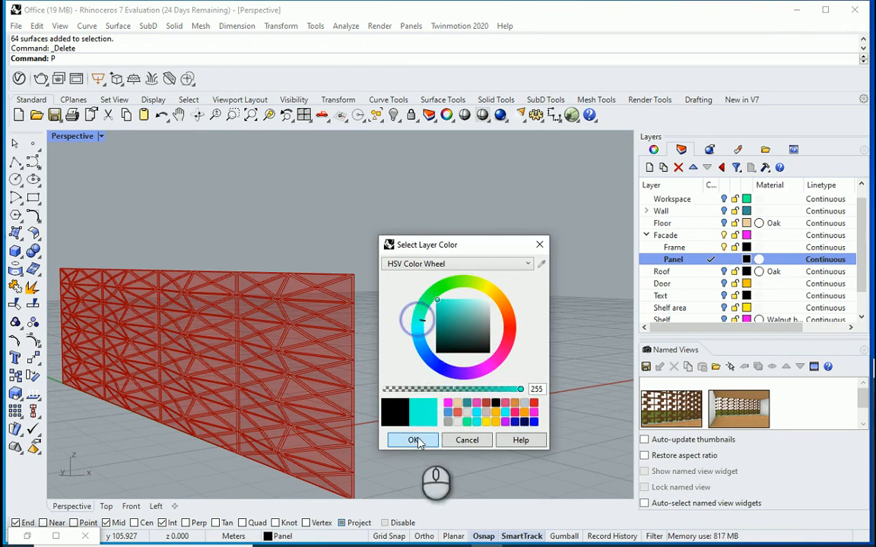
{"action": "left_click", "coordinate": [412, 440]}
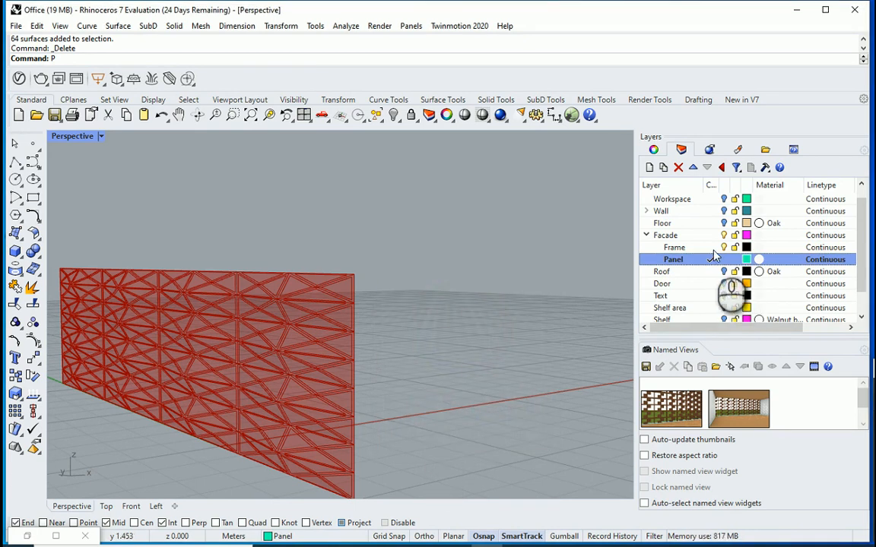
{"action": "left_click", "coordinate": [747, 247]}
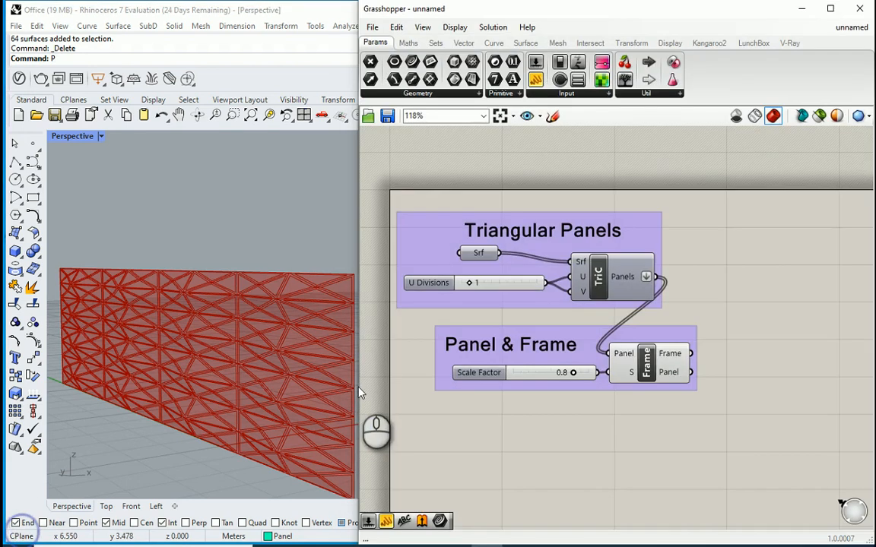
Bake the frame output onto Facade::Frame as a group
{"action": "scroll", "scroll_direction": "down", "scroll_amount": 3}
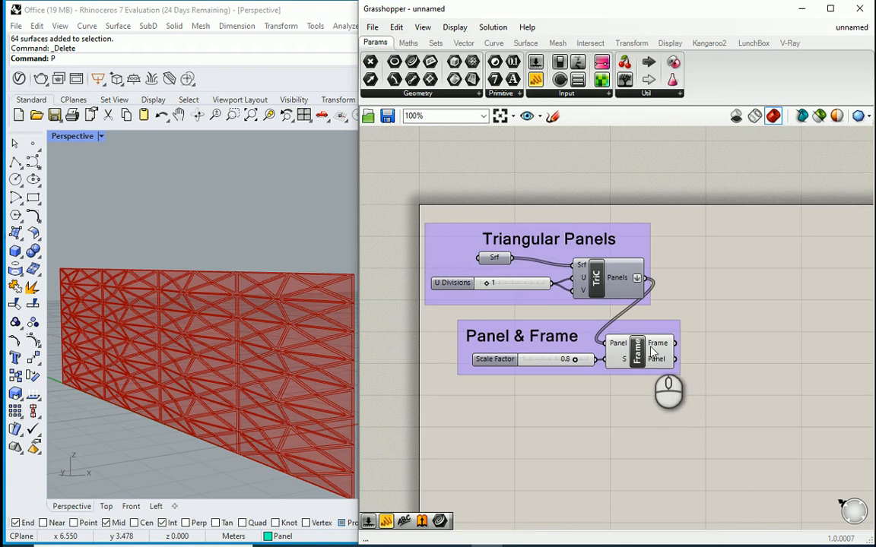
{"action": "right_click", "coordinate": [657, 343]}
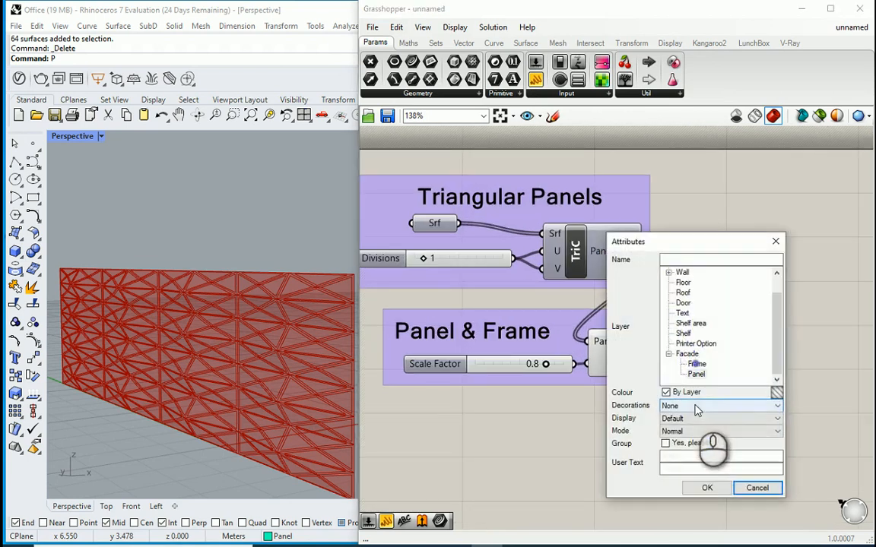
{"action": "left_click", "coordinate": [666, 443]}
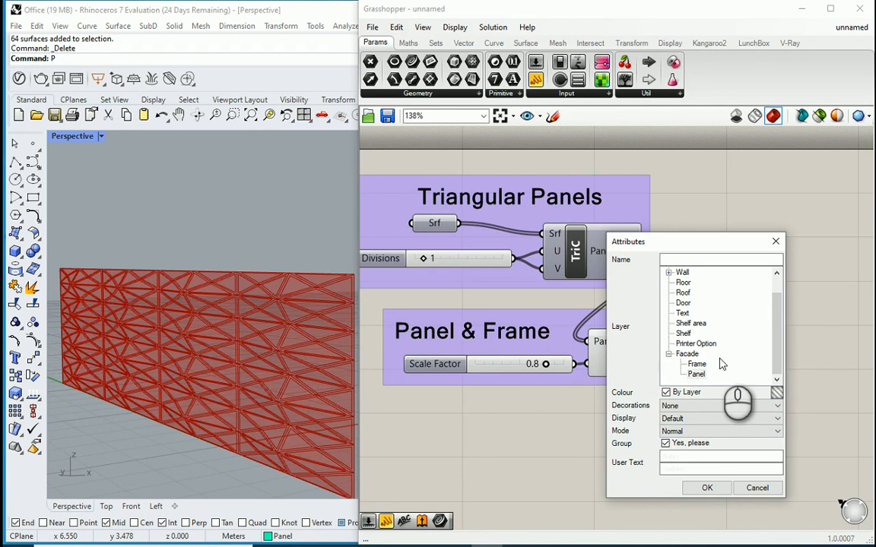
{"action": "left_click", "coordinate": [695, 363]}
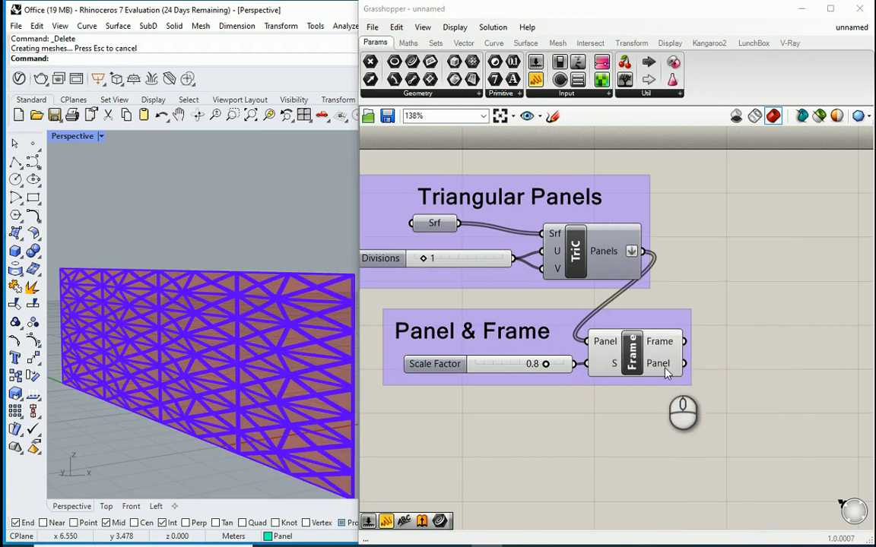
Bake the panel output onto Facade::Panel as a group
{"action": "right_click", "coordinate": [657, 364]}
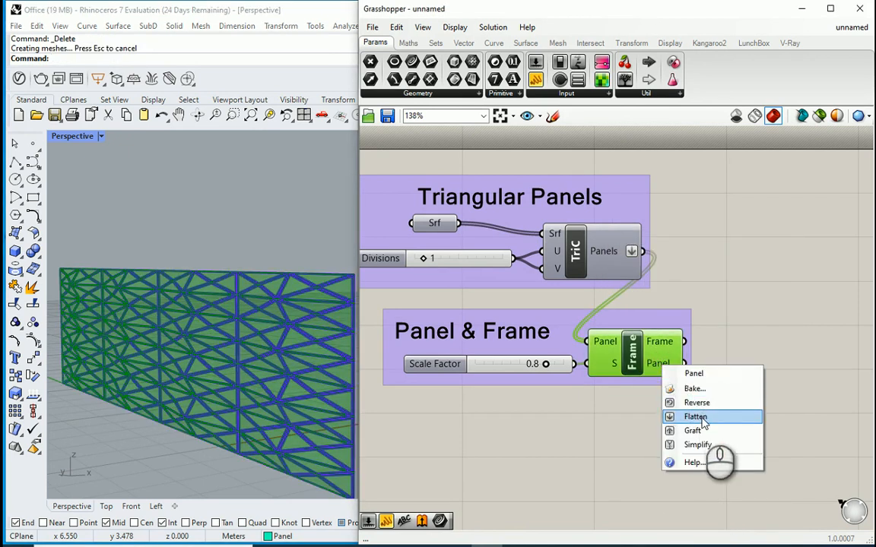
{"action": "left_click", "coordinate": [693, 373]}
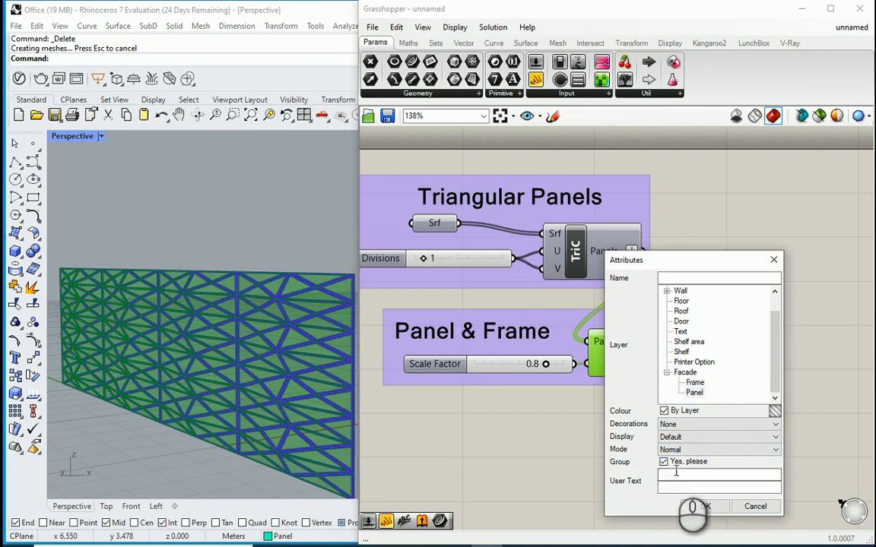
{"action": "left_click", "coordinate": [692, 506]}
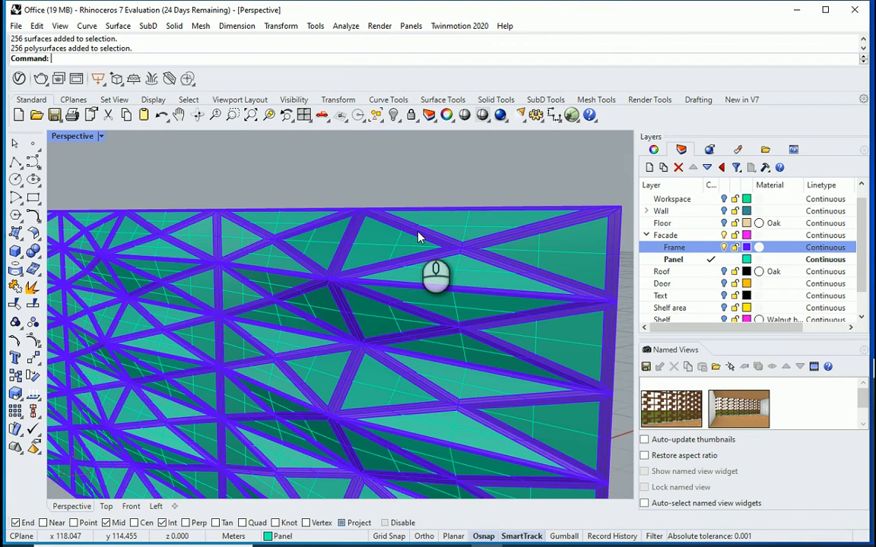
Select the baked frame group and offset it as a solid with distance 0.04
{"action": "left_click", "coordinate": [419, 270]}
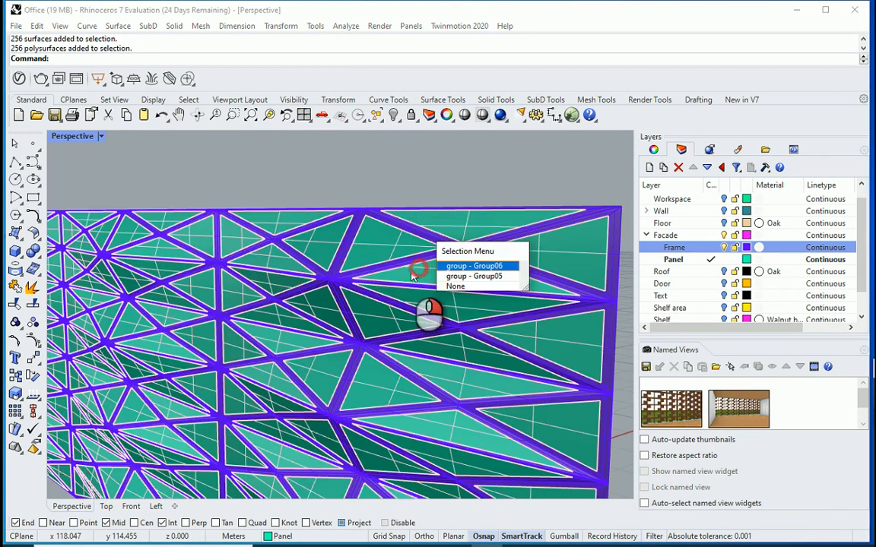
{"action": "left_click", "coordinate": [473, 265]}
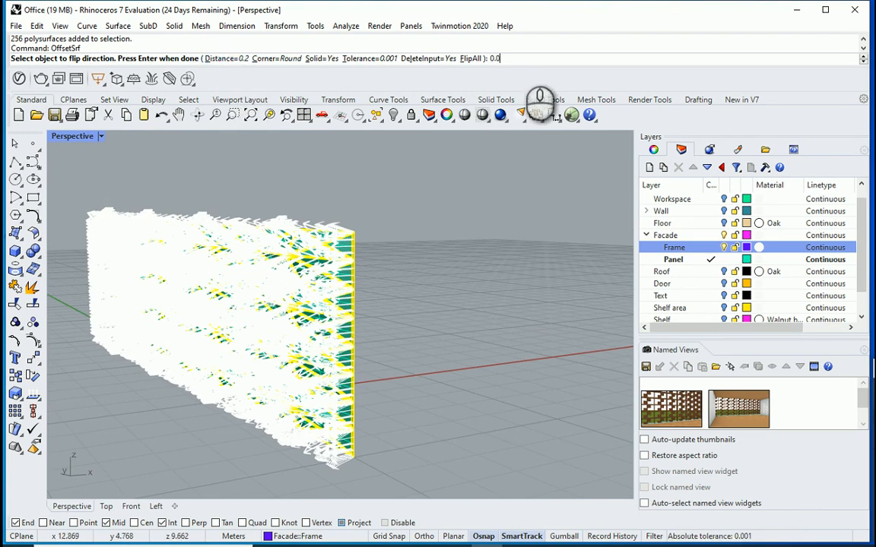
{"action": "type", "text": "4"}
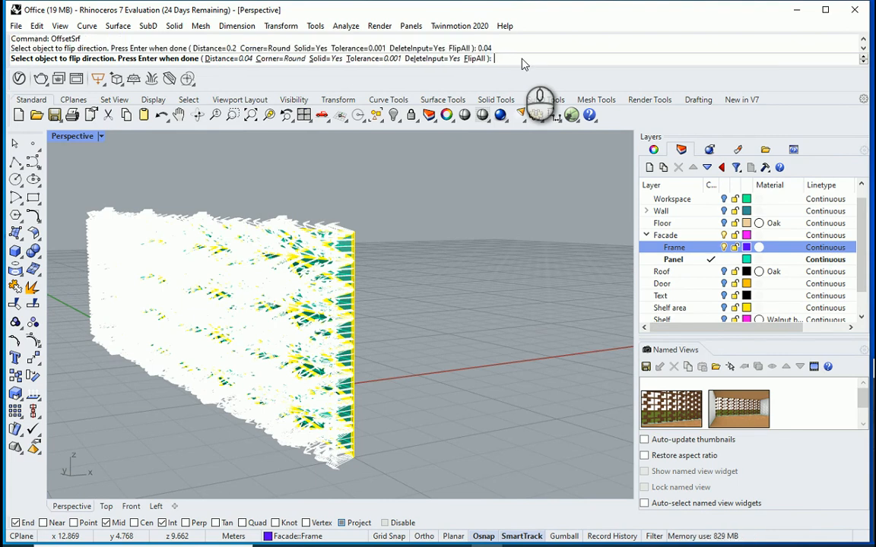
{"action": "mouse_move", "coordinate": [395, 280]}
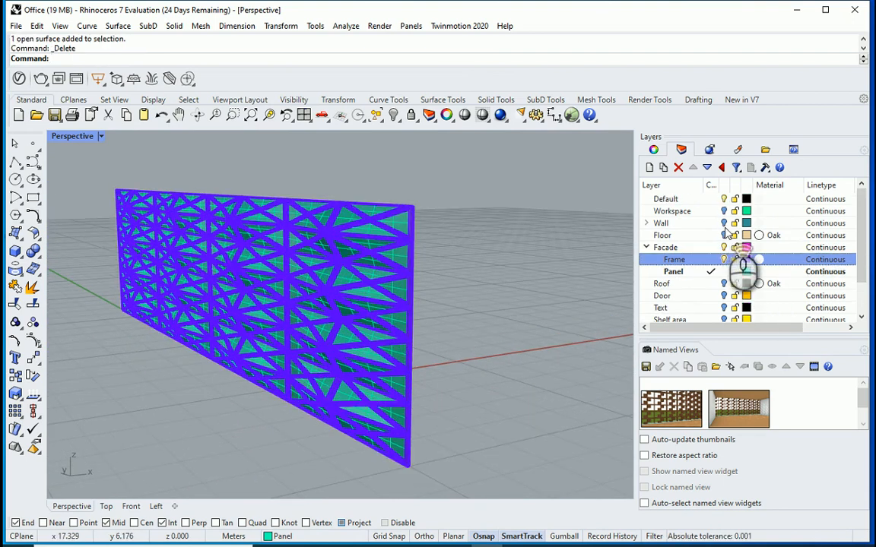
Render the interior view and assign the Glass material to the Panel layer
{"action": "left_click", "coordinate": [646, 223]}
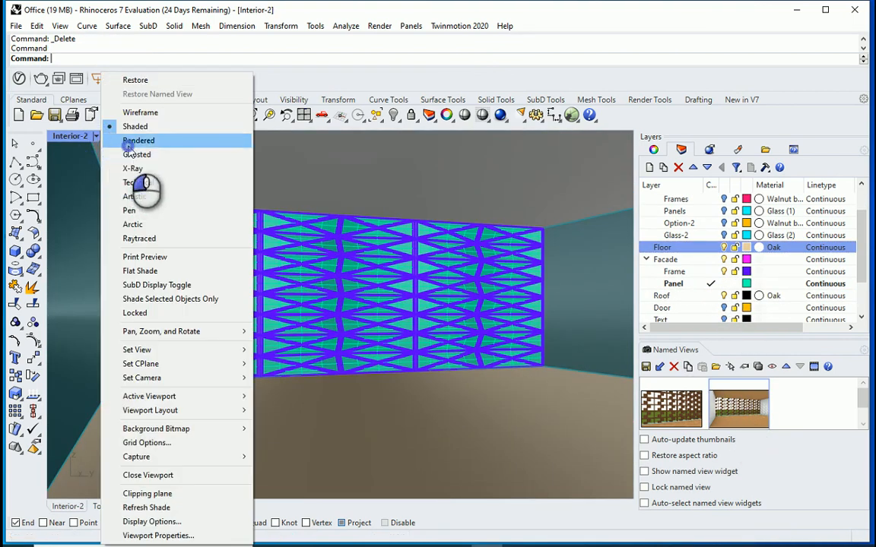
{"action": "left_click", "coordinate": [138, 141]}
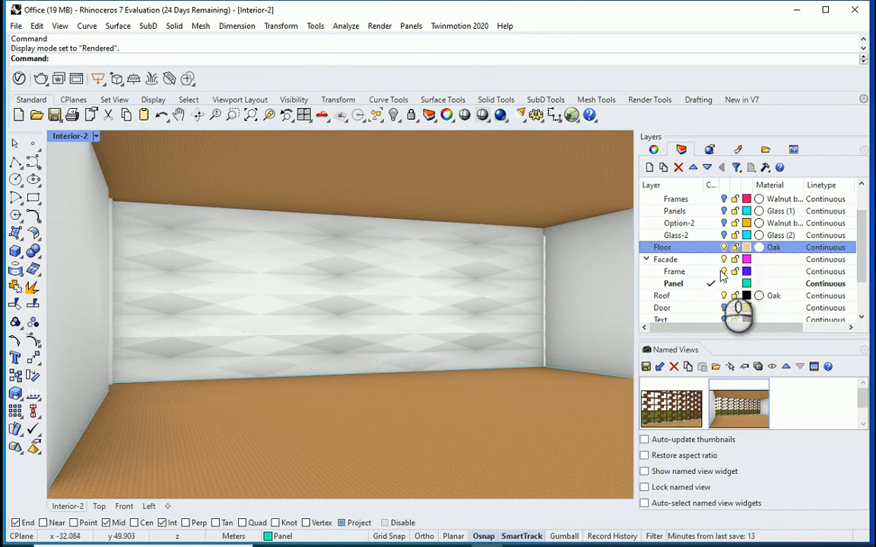
{"action": "left_click", "coordinate": [673, 283]}
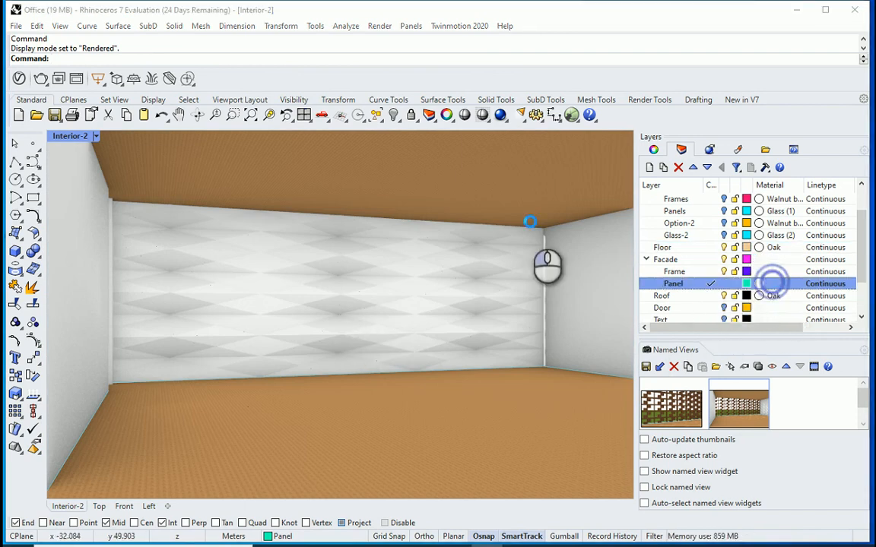
{"action": "left_click", "coordinate": [758, 283]}
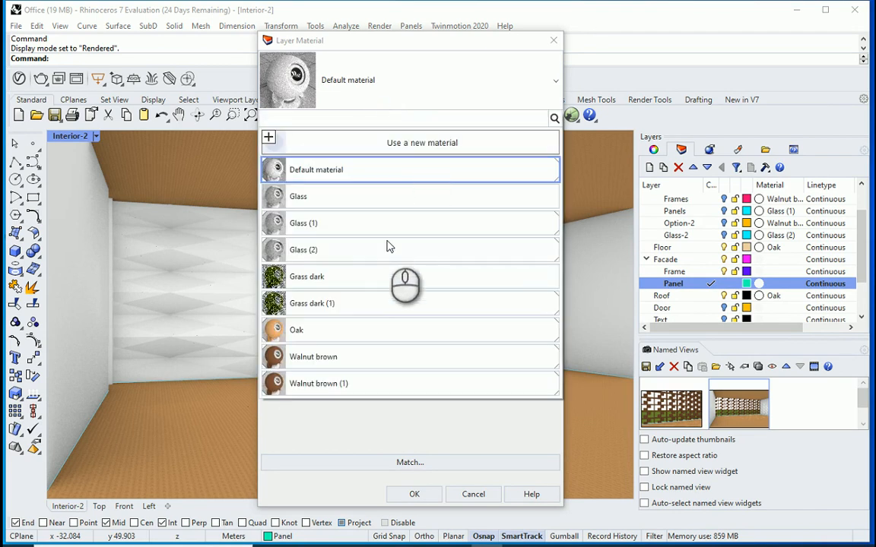
{"action": "left_click", "coordinate": [298, 197]}
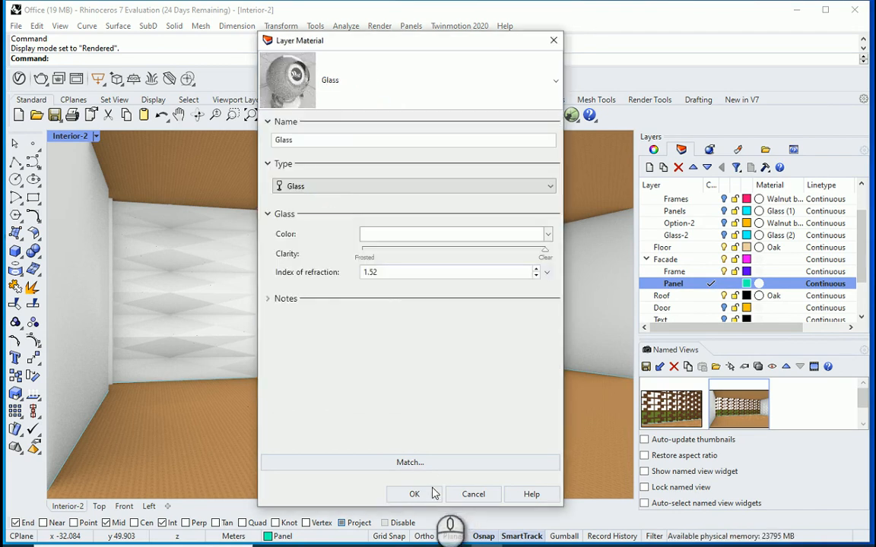
{"action": "left_click", "coordinate": [414, 495]}
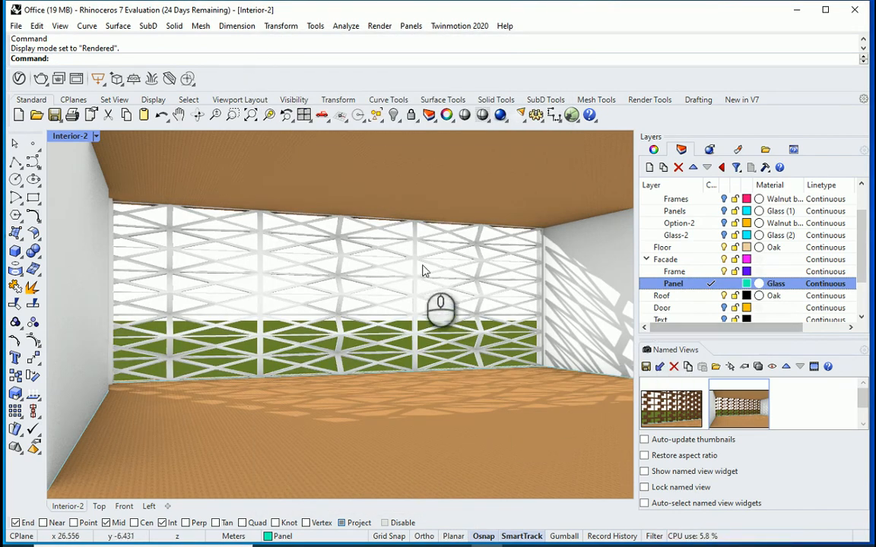
{"action": "left_click", "coordinate": [673, 271]}
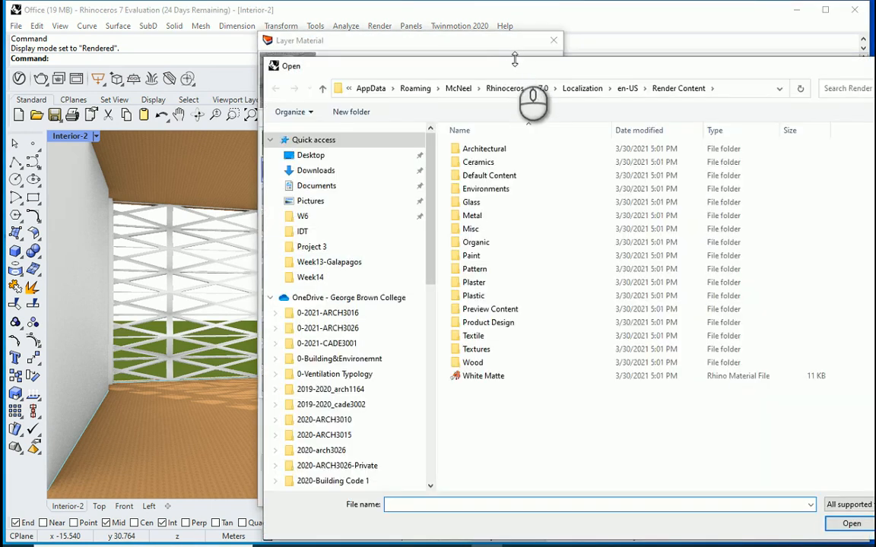
Load Matte Aquamarine Anodized Aluminum from Metal > Matte as the Frame layer material
{"action": "double_click", "coordinate": [472, 215]}
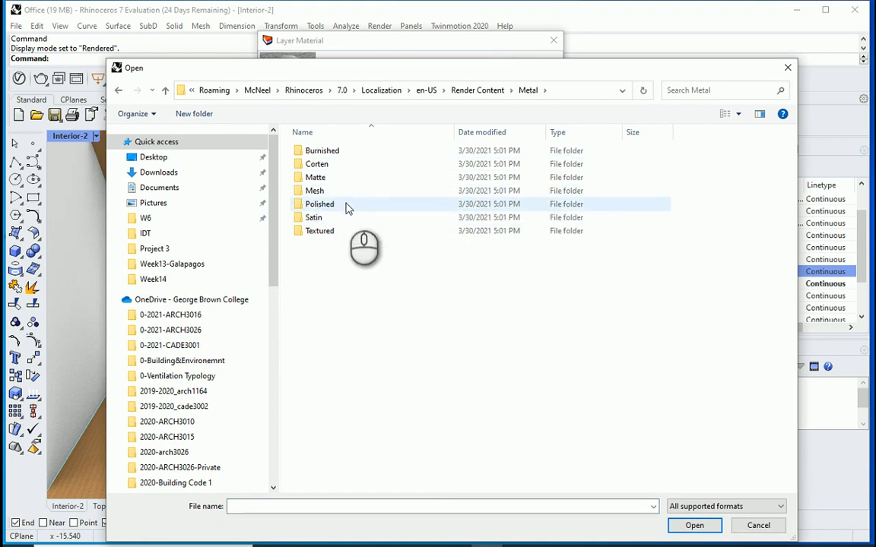
{"action": "double_click", "coordinate": [315, 178]}
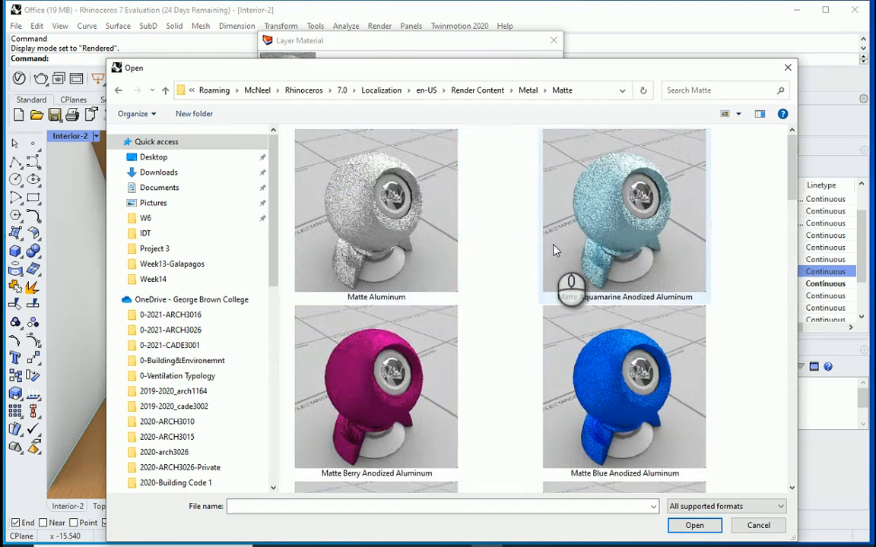
{"action": "mouse_move", "coordinate": [631, 272]}
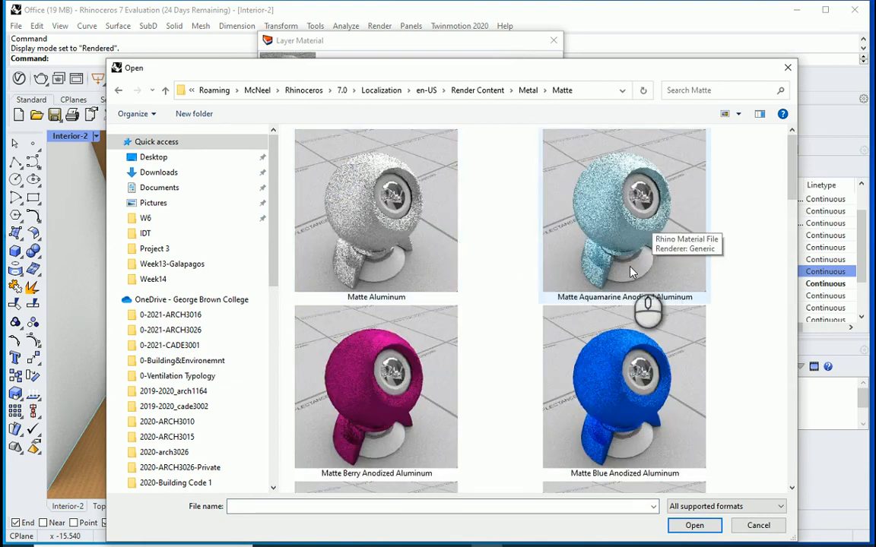
{"action": "scroll", "scroll_direction": "down", "scroll_amount": 3}
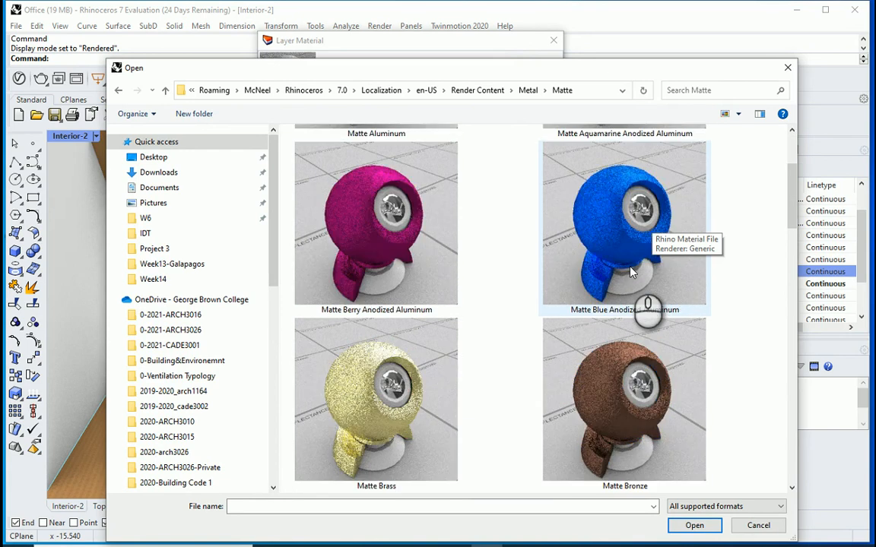
{"action": "left_click", "coordinate": [624, 217]}
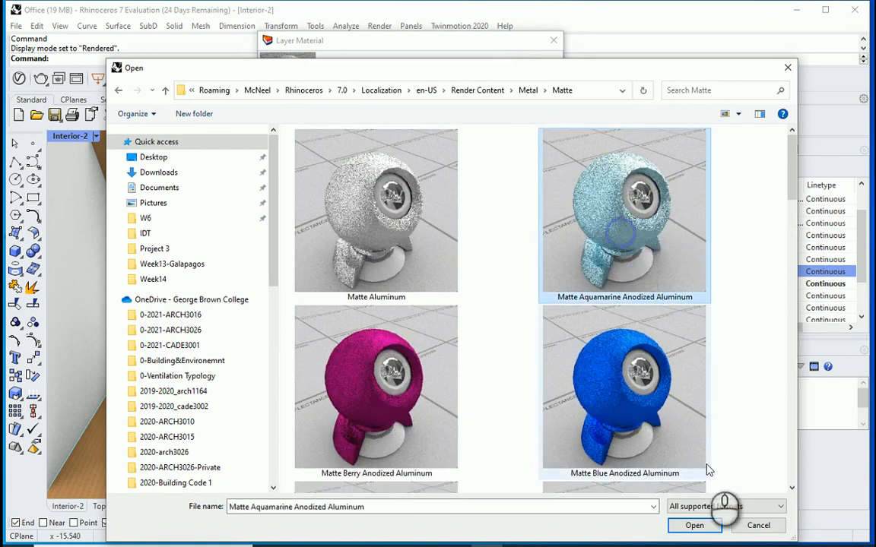
{"action": "left_click", "coordinate": [693, 525]}
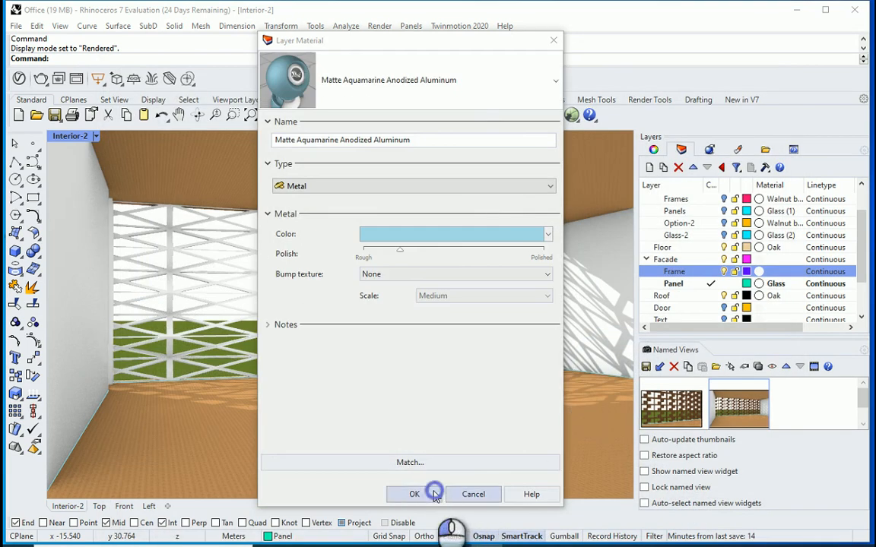
{"action": "left_click", "coordinate": [413, 494]}
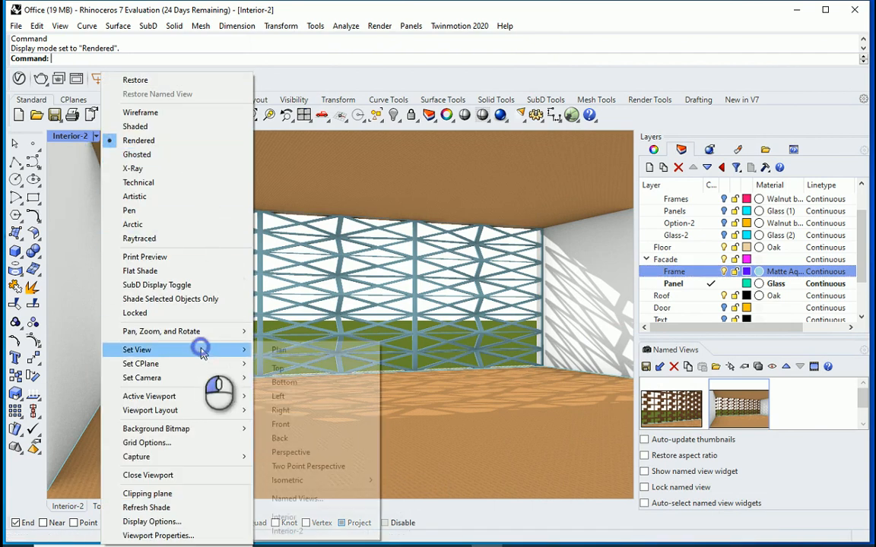
Set the viewport to a standard Perspective looking at the facade from outside
{"action": "left_click", "coordinate": [291, 452]}
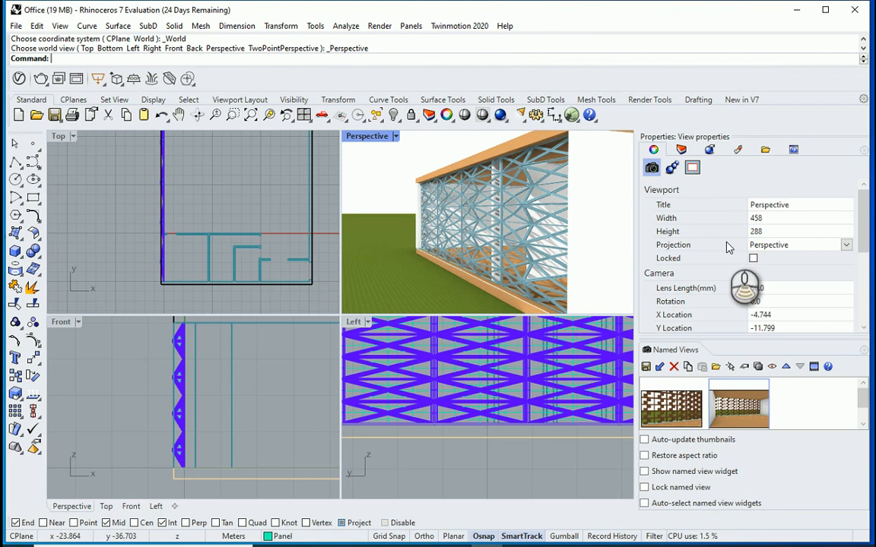
{"action": "scroll", "scroll_direction": "down", "scroll_amount": 3}
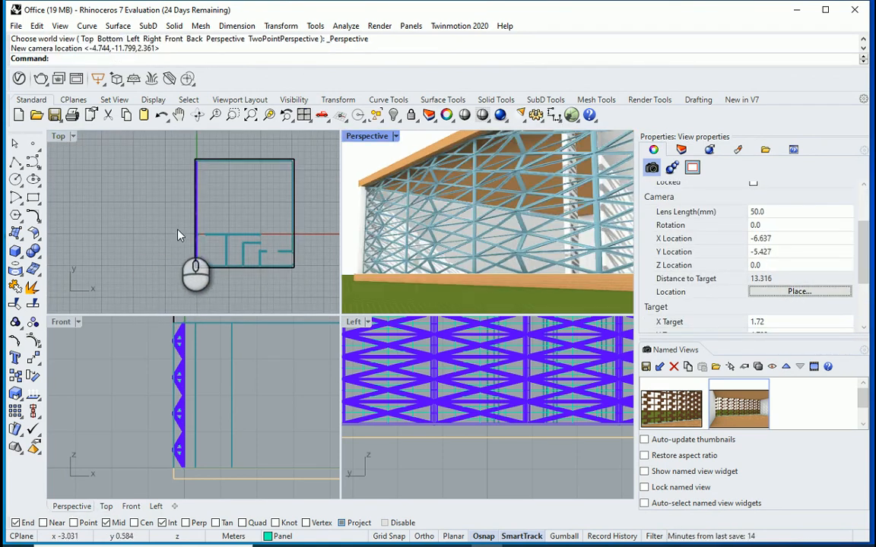
{"action": "mouse_move", "coordinate": [373, 142]}
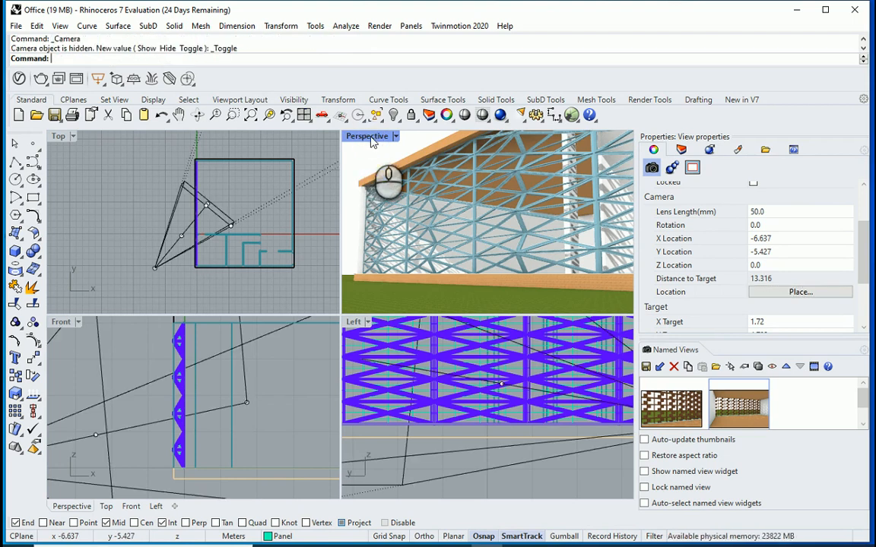
Save the outside view as named view 'Exterior' and set camera and target Z to 1.7
{"action": "left_click", "coordinate": [646, 367]}
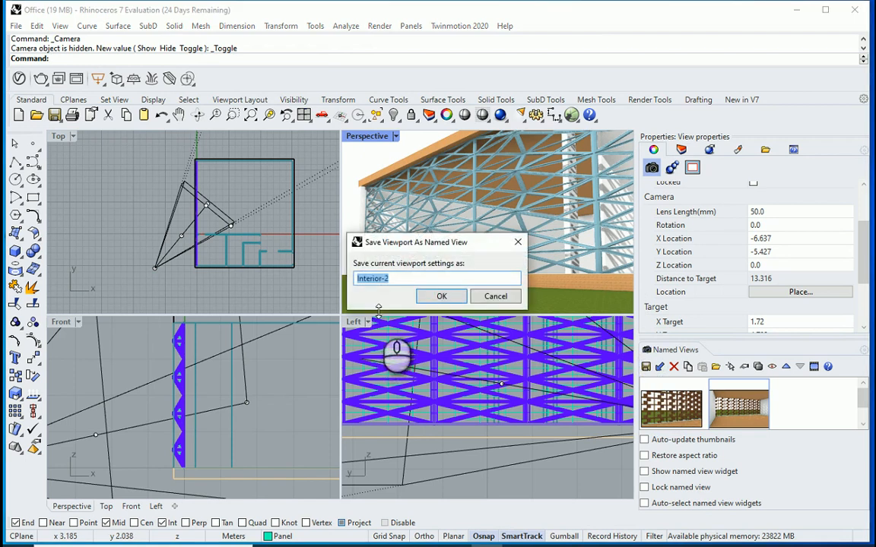
{"action": "type", "text": "Exteri"}
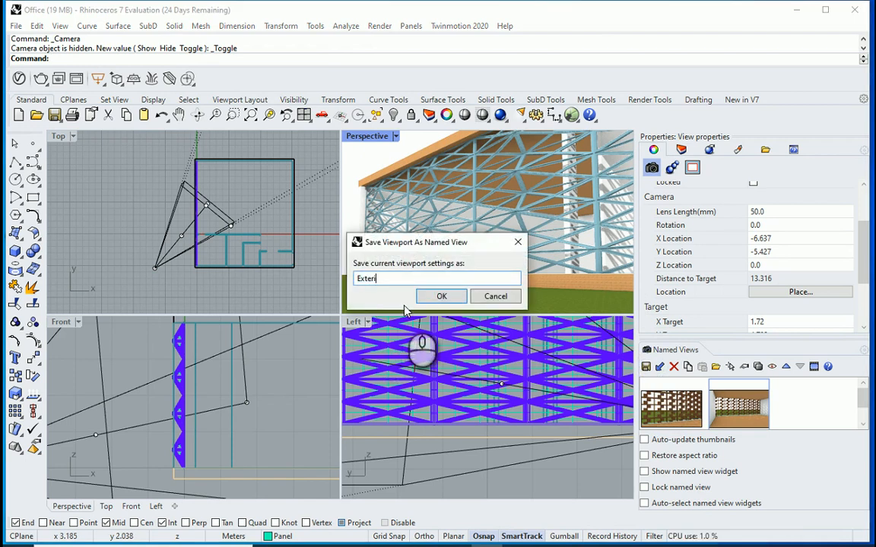
{"action": "left_click", "coordinate": [441, 295]}
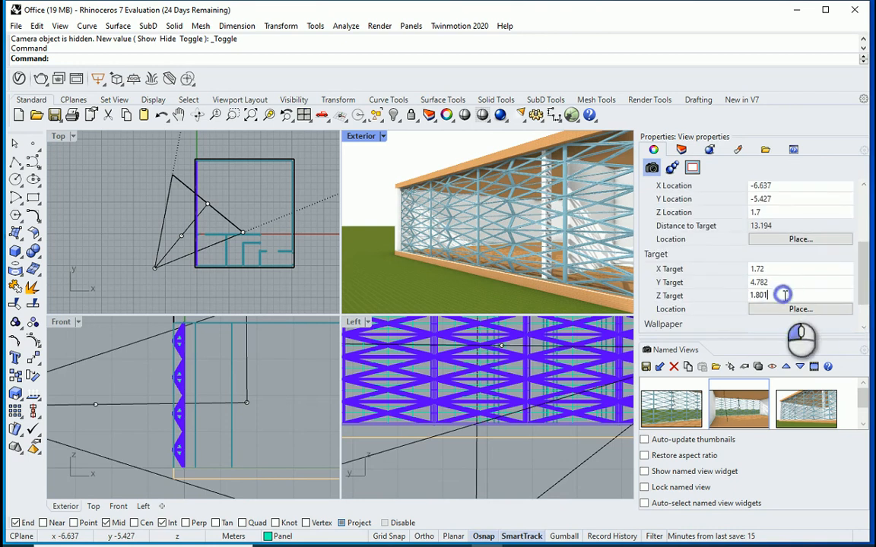
{"action": "type", "text": "1.7"}
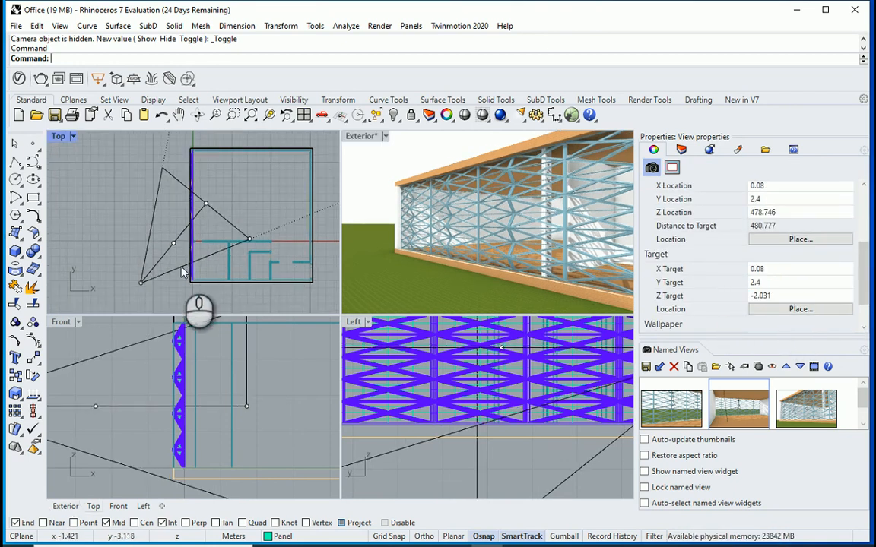
Pull the Exterior camera back in the Top view so the whole facade length fits
{"action": "left_click", "coordinate": [145, 264]}
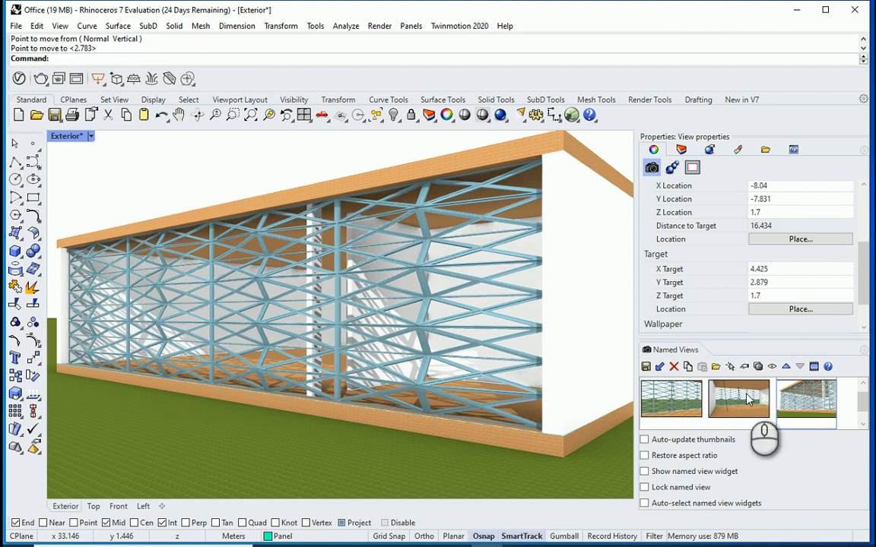
Overwrite the Exterior named view with the new camera, then compare it against Interior-2
{"action": "left_click", "coordinate": [646, 366]}
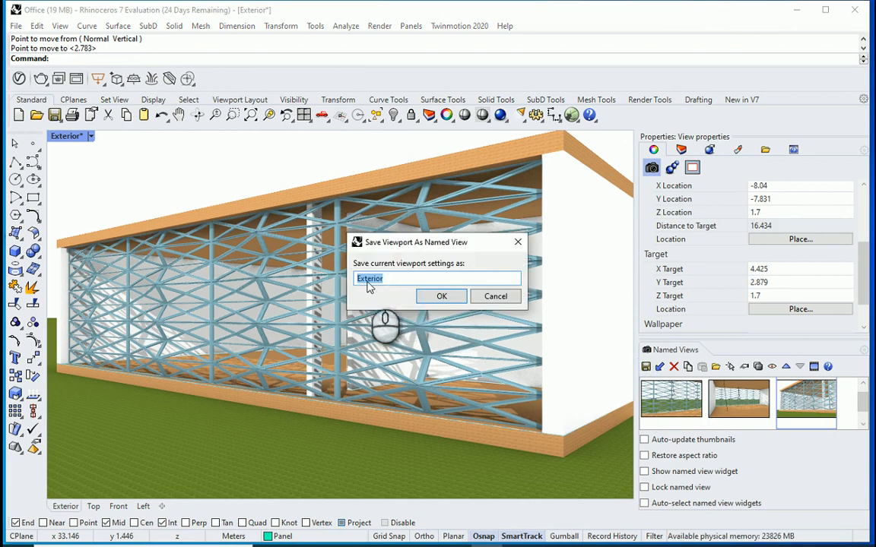
{"action": "left_click", "coordinate": [441, 296]}
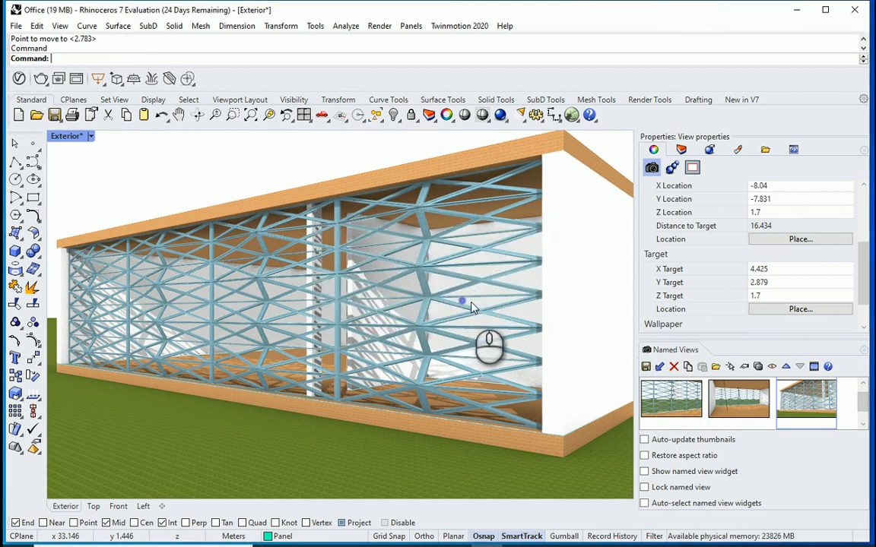
{"action": "double_click", "coordinate": [738, 409]}
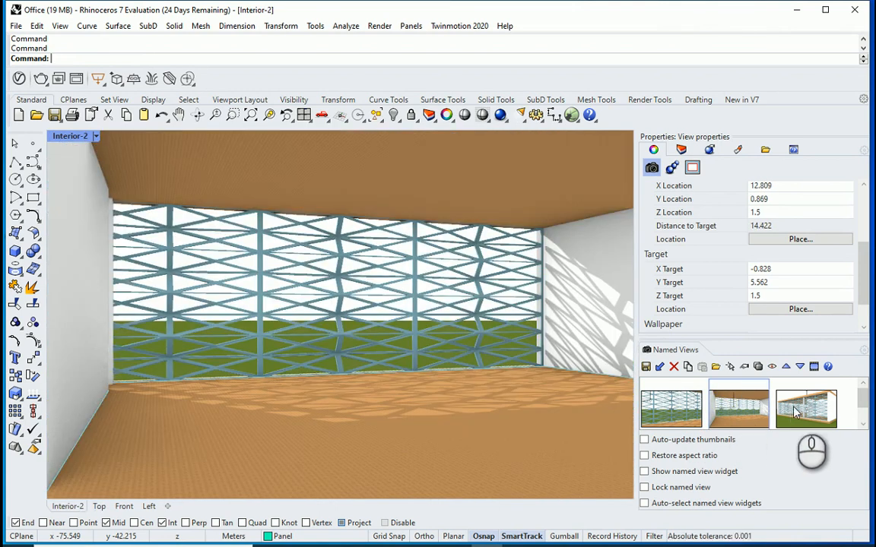
{"action": "double_click", "coordinate": [738, 406]}
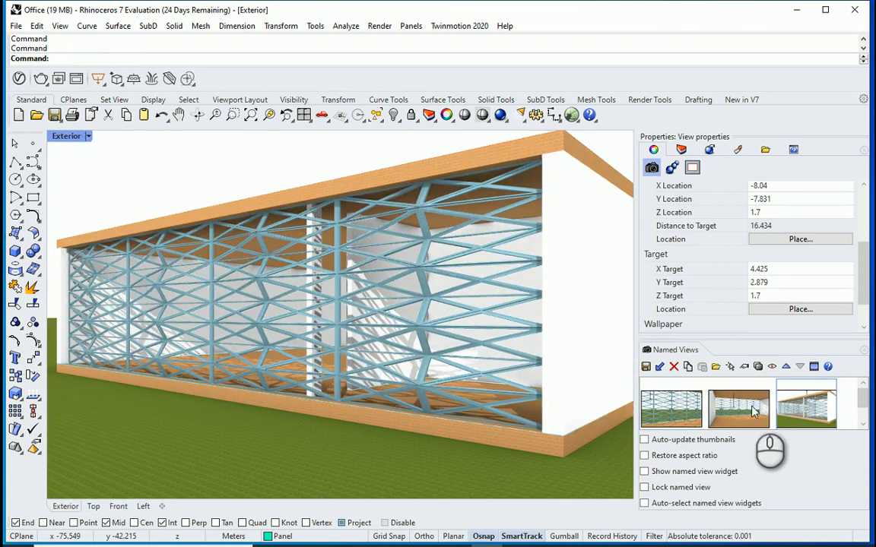
{"action": "double_click", "coordinate": [738, 408]}
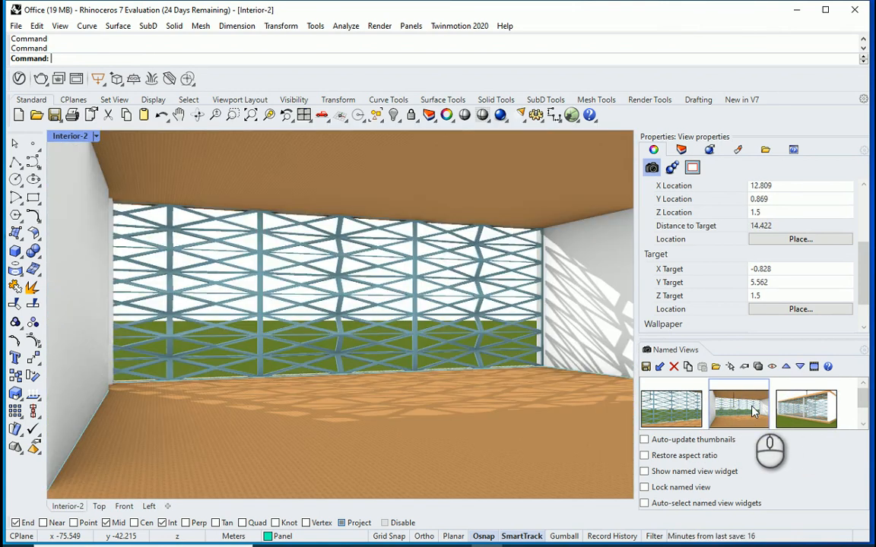
{"action": "left_click", "coordinate": [679, 148]}
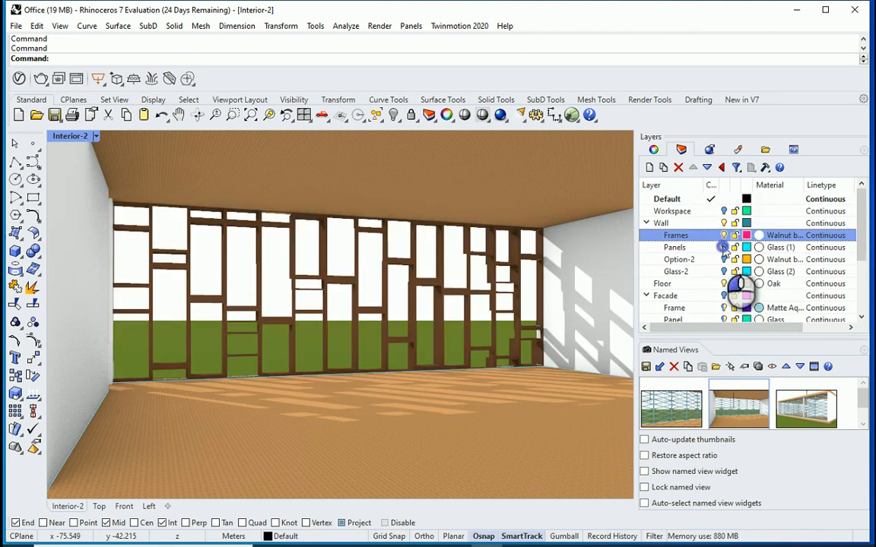
Toggle the wall Panels layer visibility and return to the Interior-2 view
{"action": "left_click", "coordinate": [674, 247]}
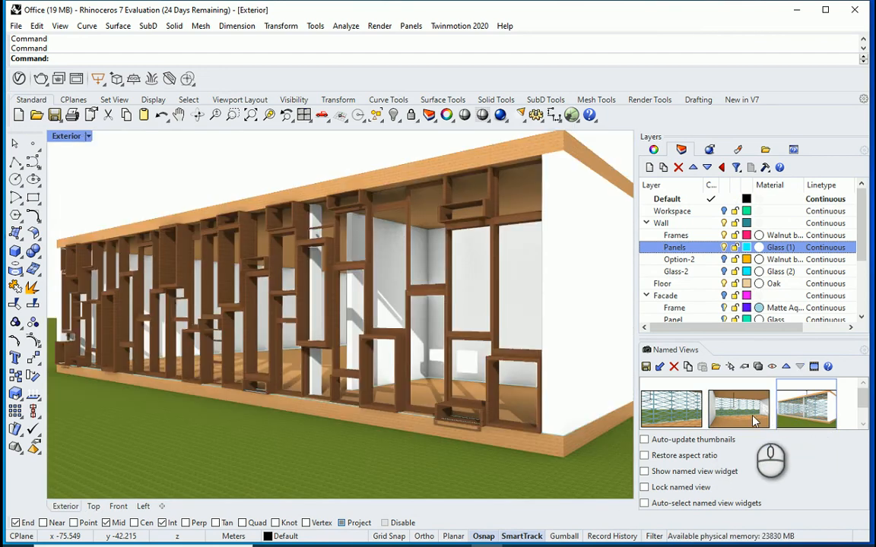
{"action": "double_click", "coordinate": [738, 403]}
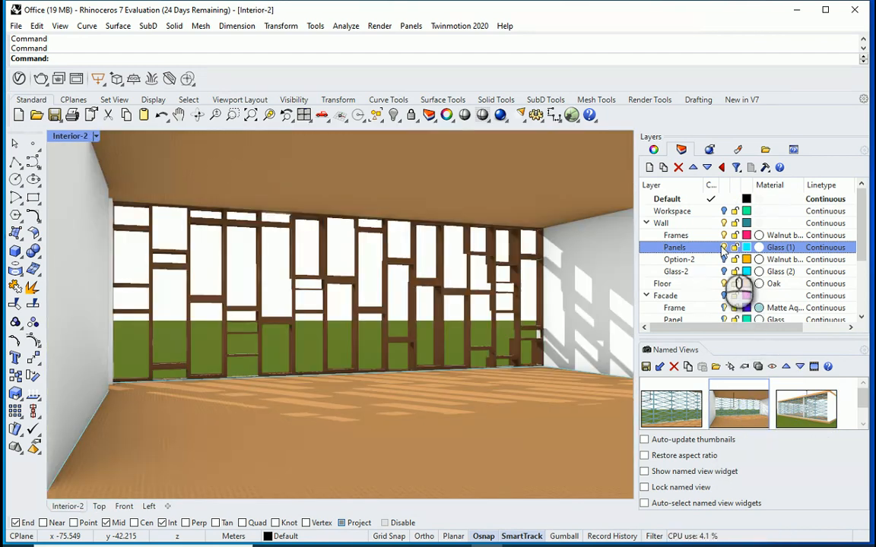